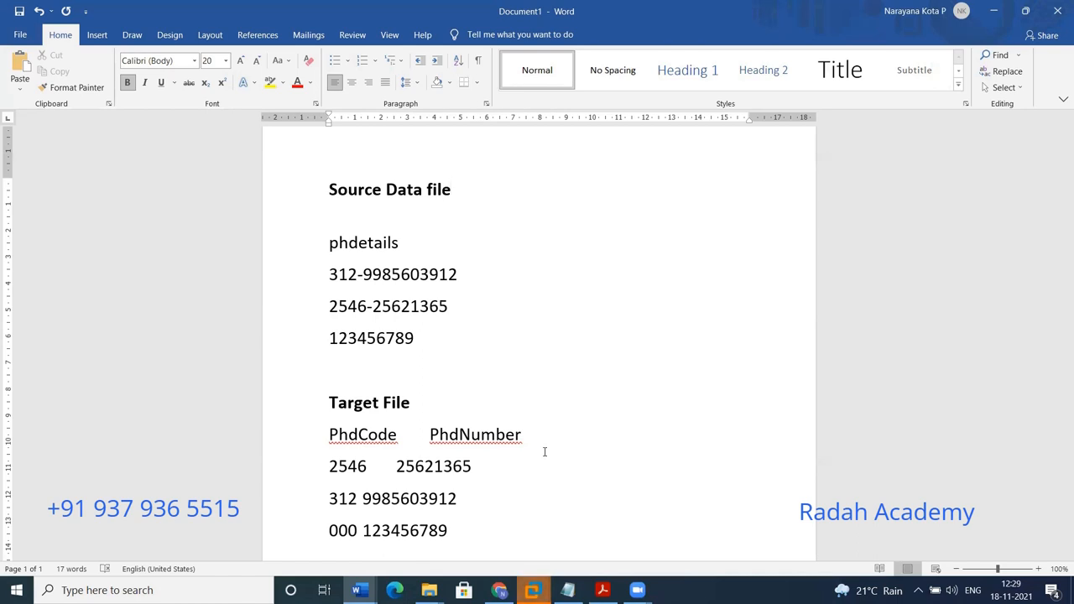
Review the spec's source phone rows and the PhdCode and PhdNumber target columns
click(450, 189)
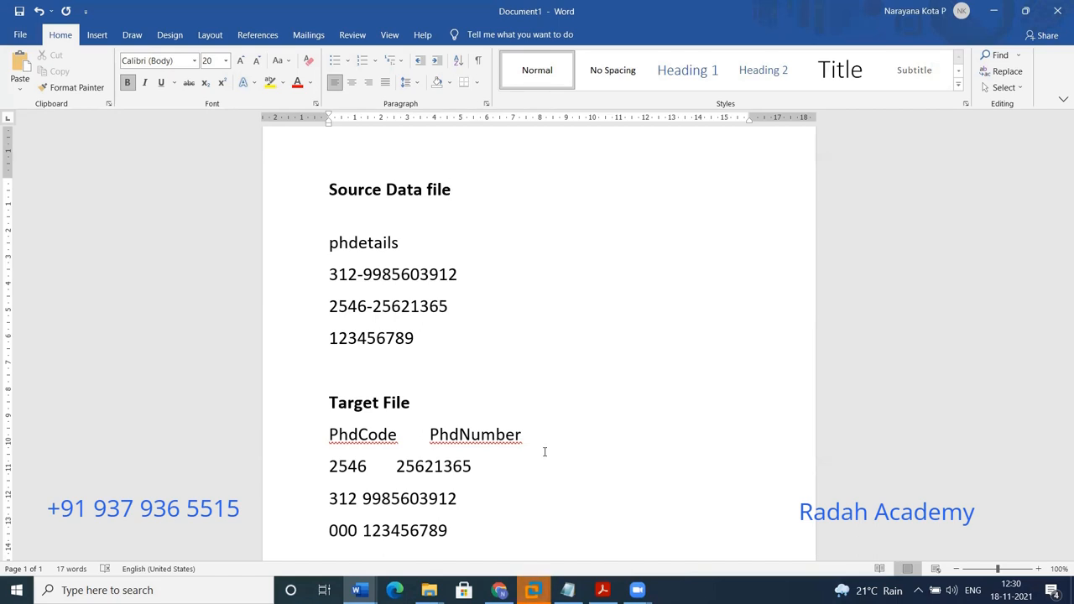
click(450, 189)
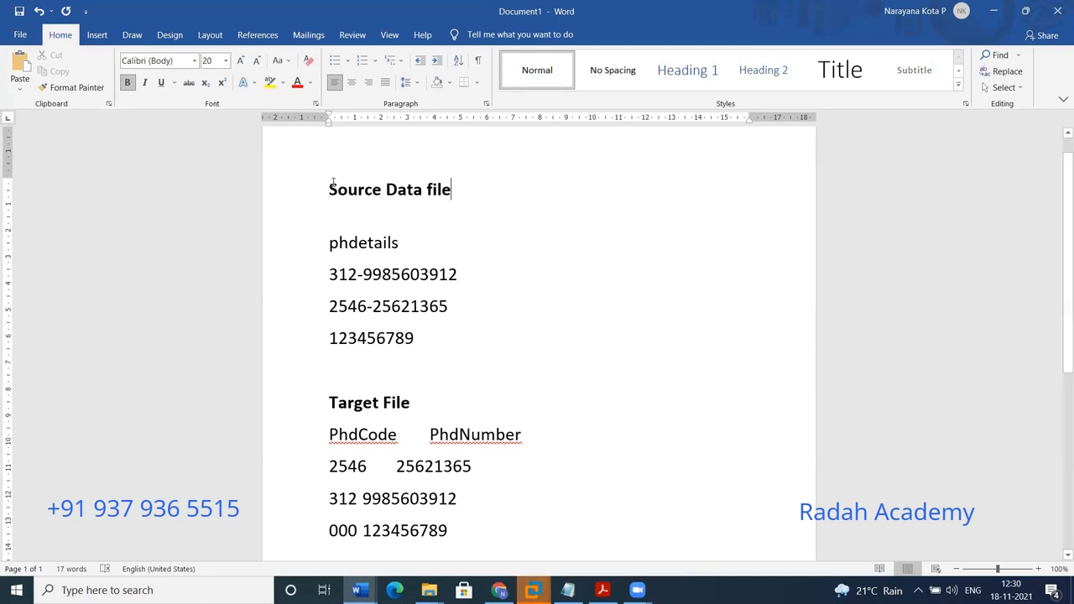
drag(329, 189, 447, 314)
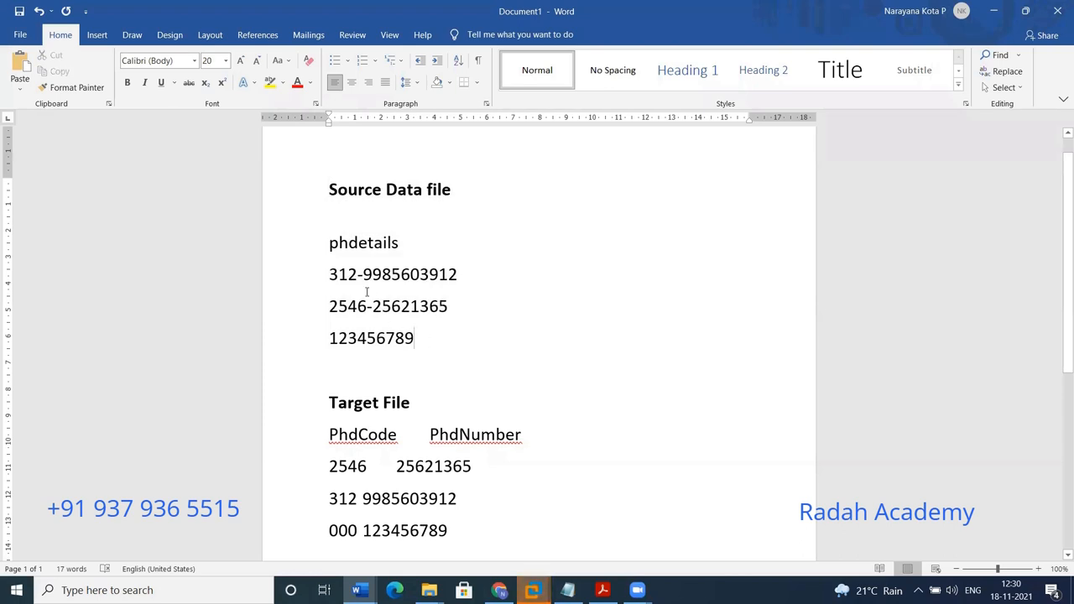
drag(329, 243, 413, 337)
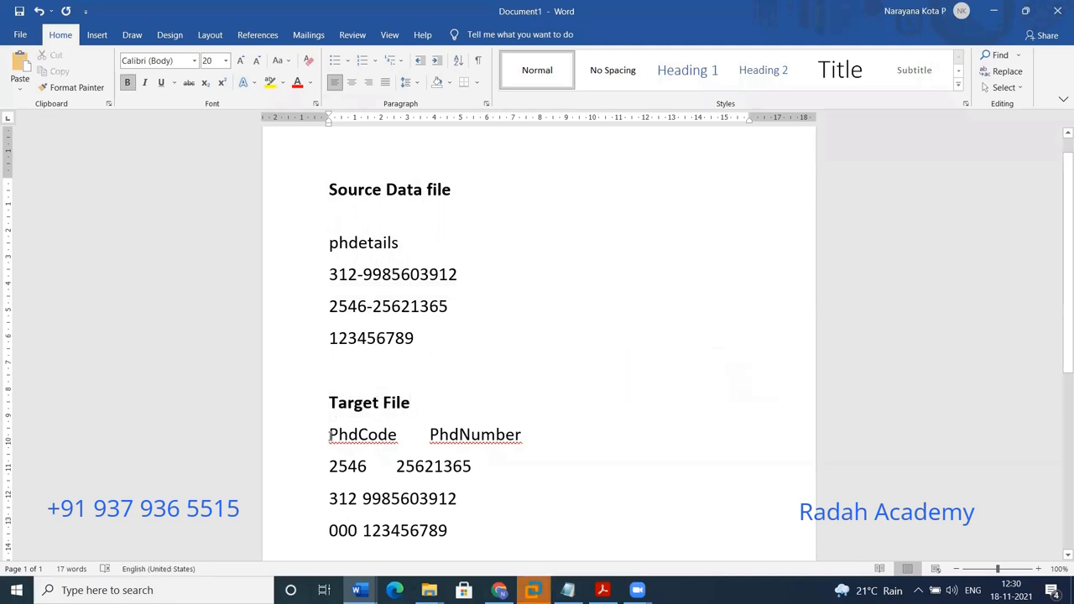
double_click(363, 433)
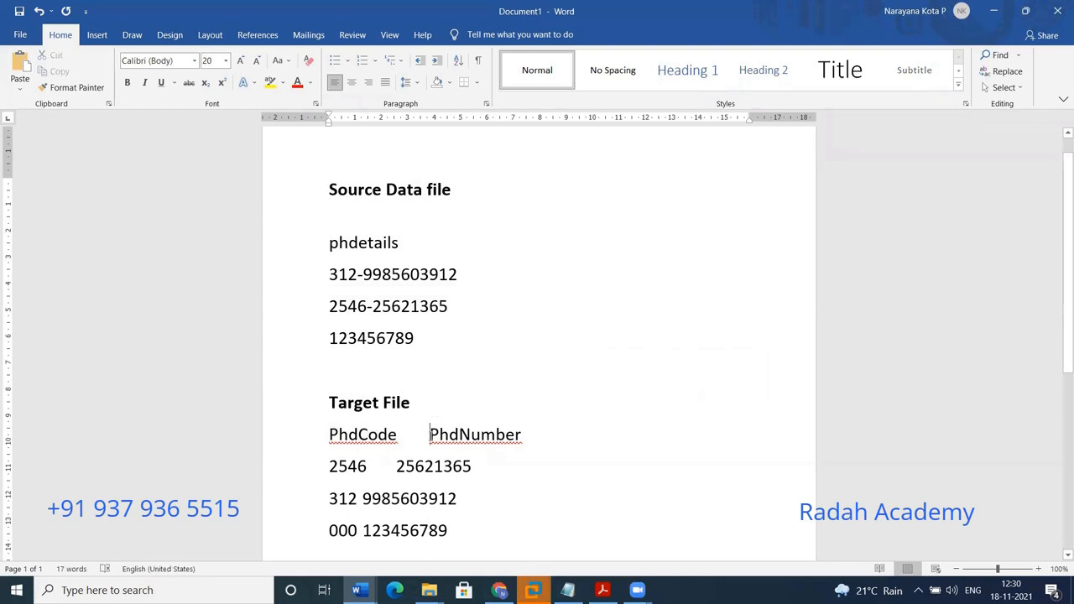
double_click(362, 434)
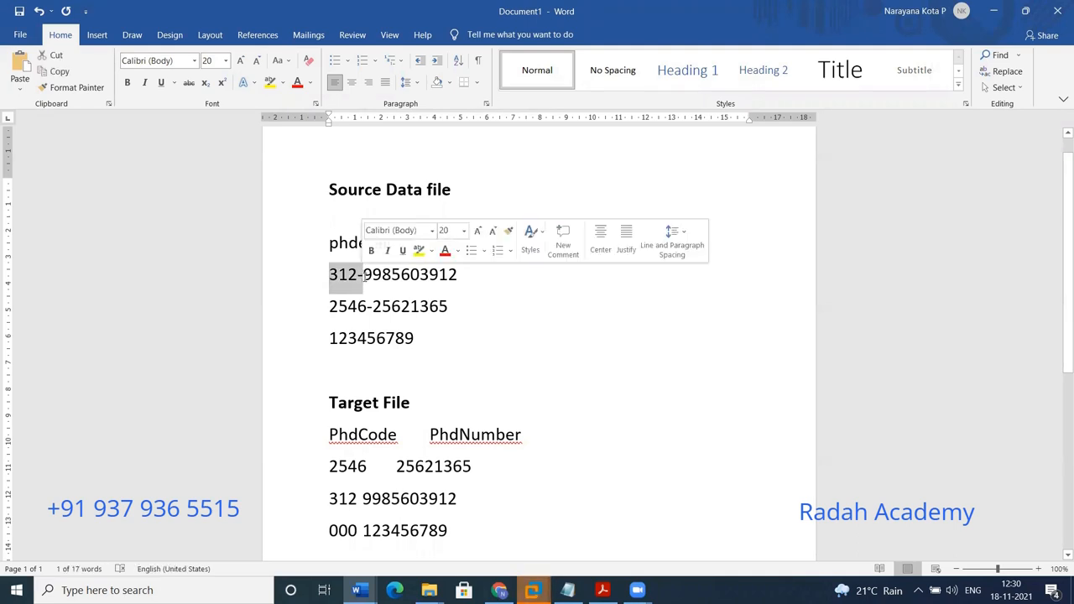
Review the '000' default code for rows without a hyphen and clear the highlights
click(365, 274)
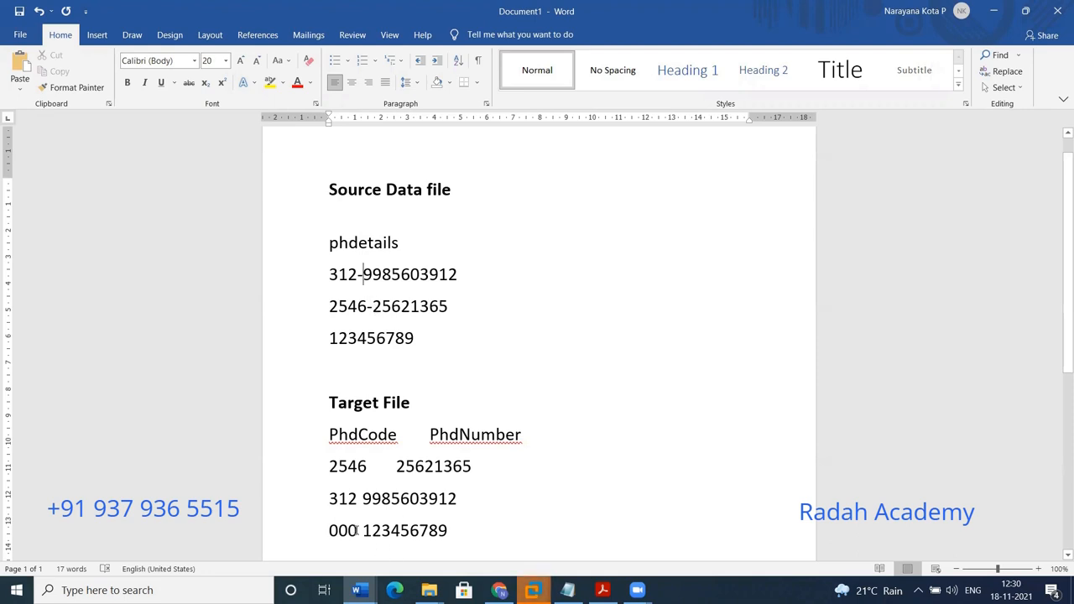
double_click(342, 530)
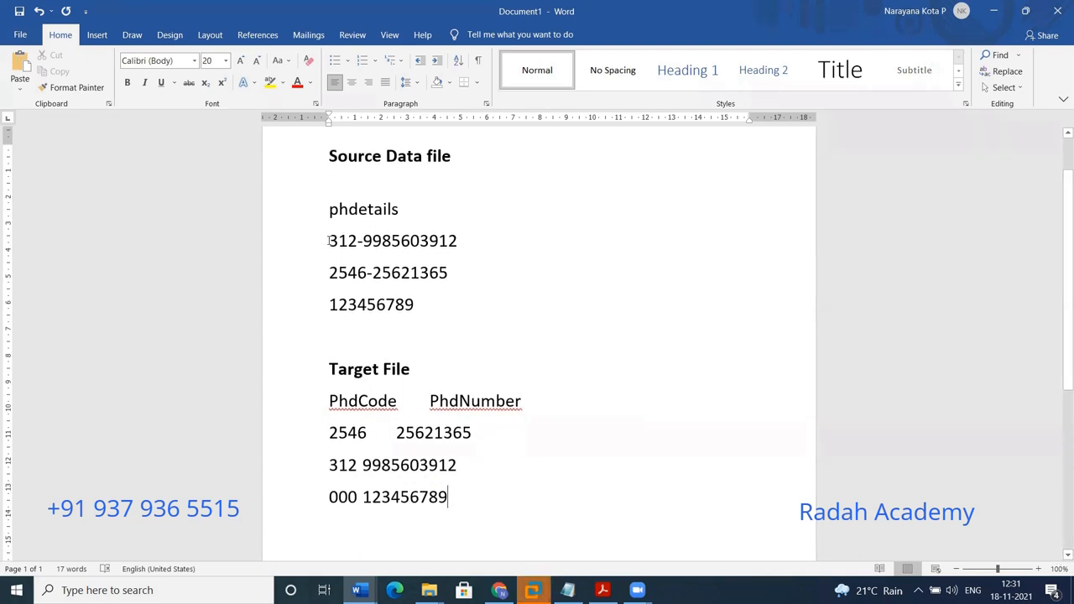
drag(328, 209, 414, 305)
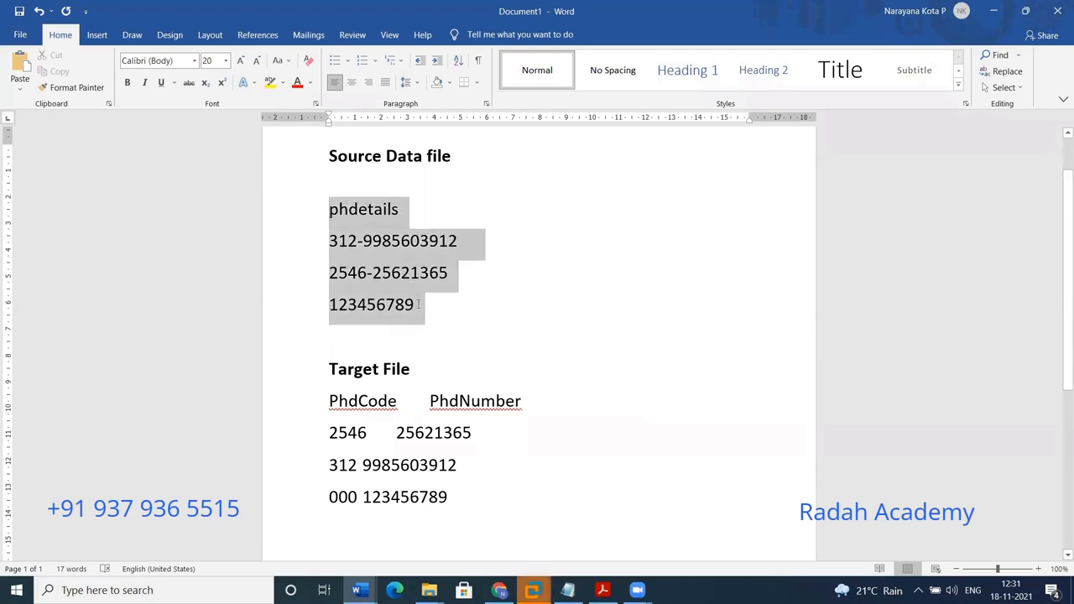
click(420, 305)
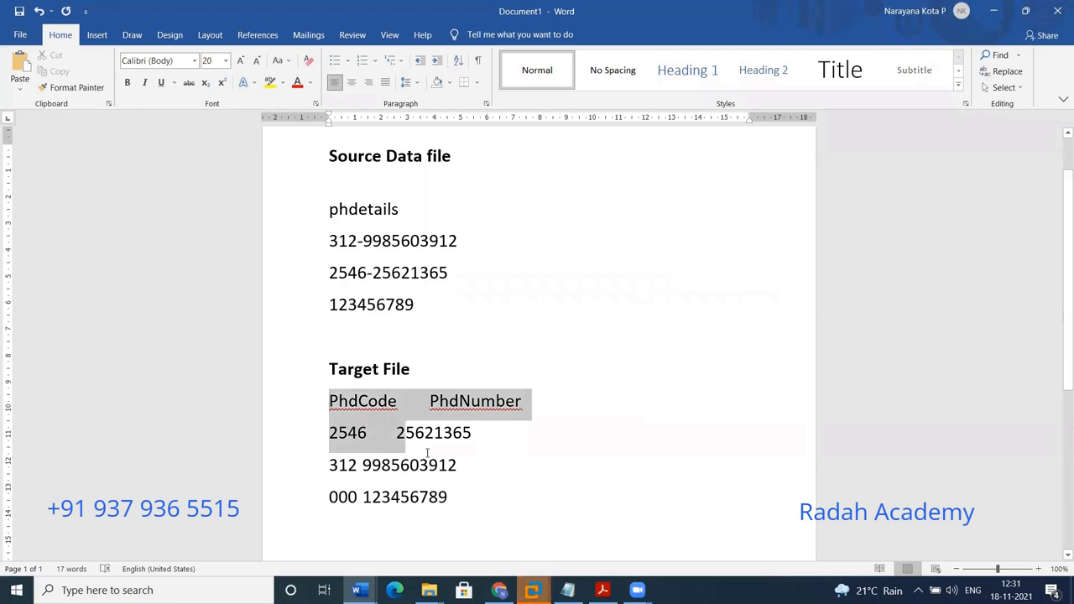
click(474, 496)
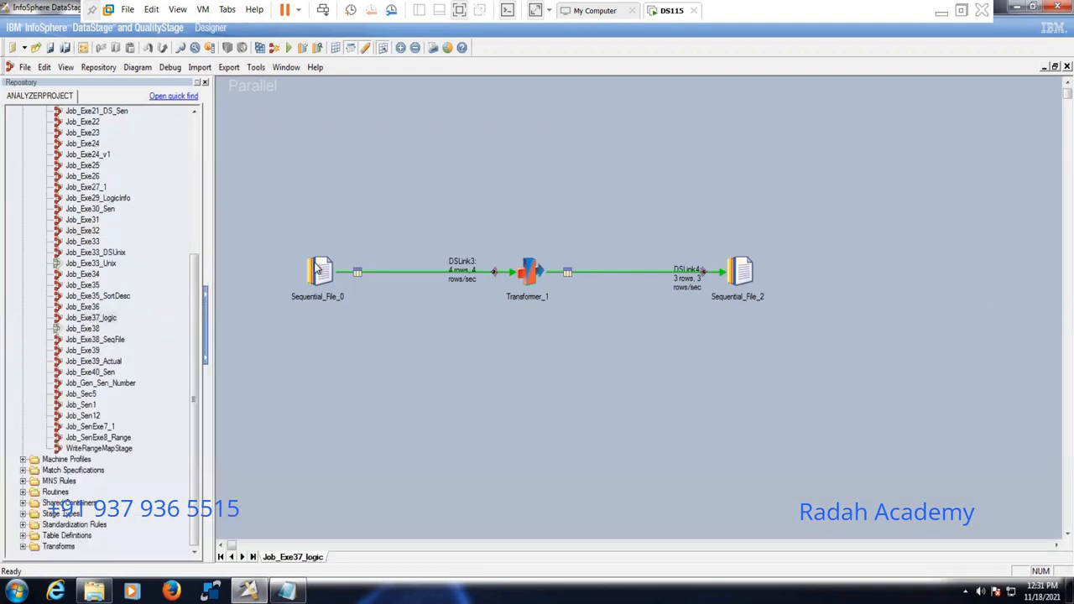
right_click(322, 269)
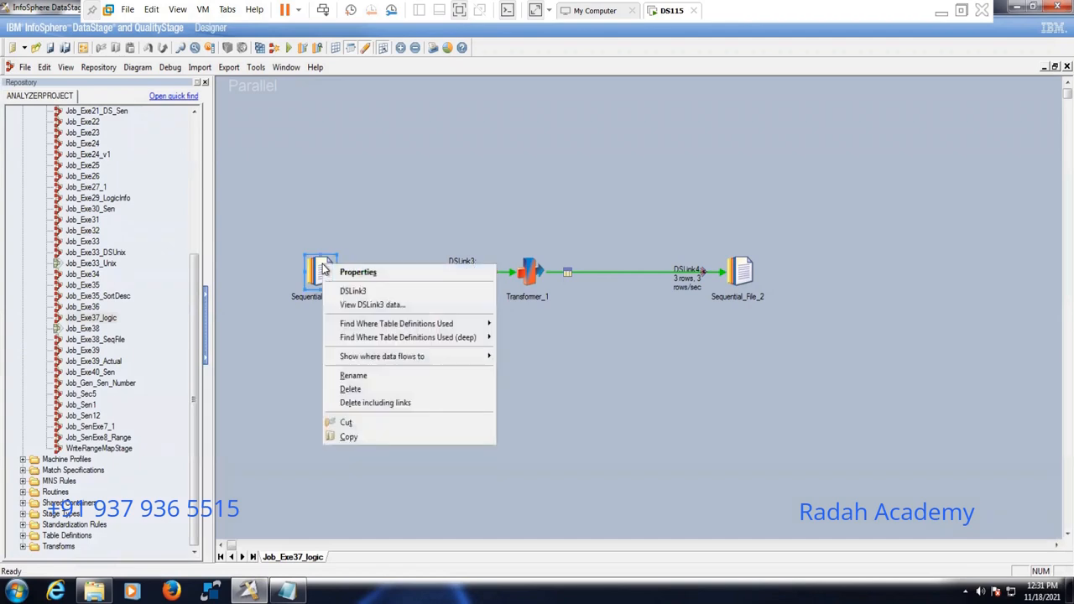
click(372, 304)
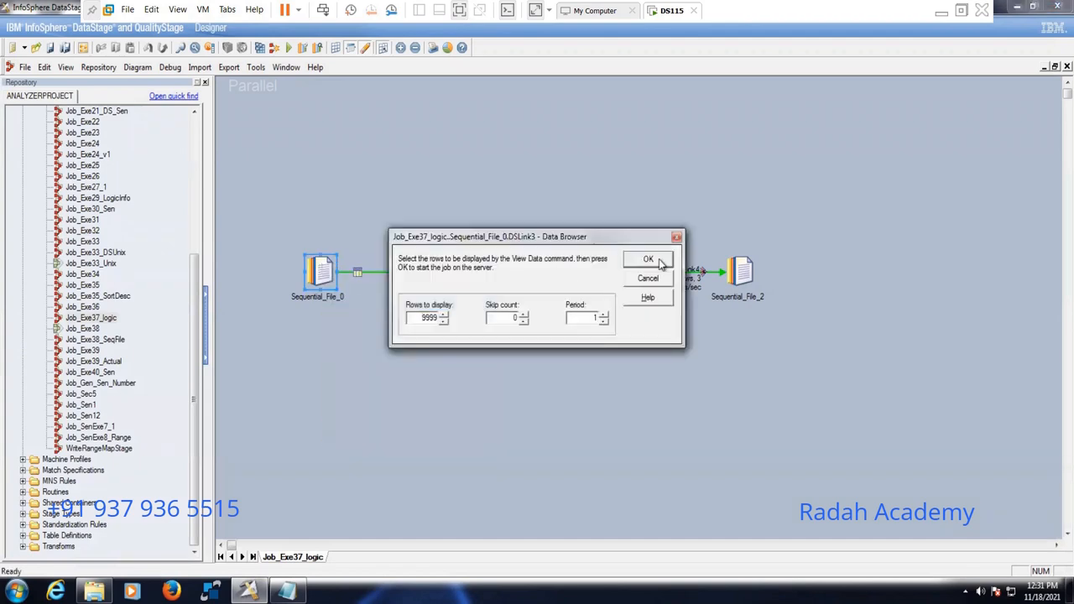
click(648, 258)
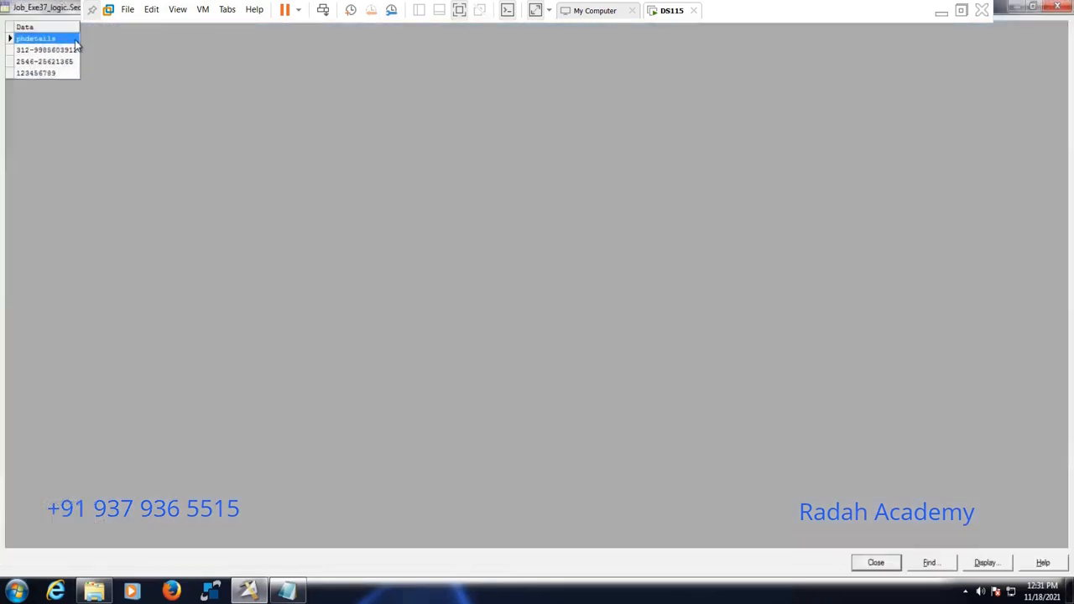
Walk through the phdetails header, the two hyphenated rows and the hyphen-less 123456789 row
click(35, 38)
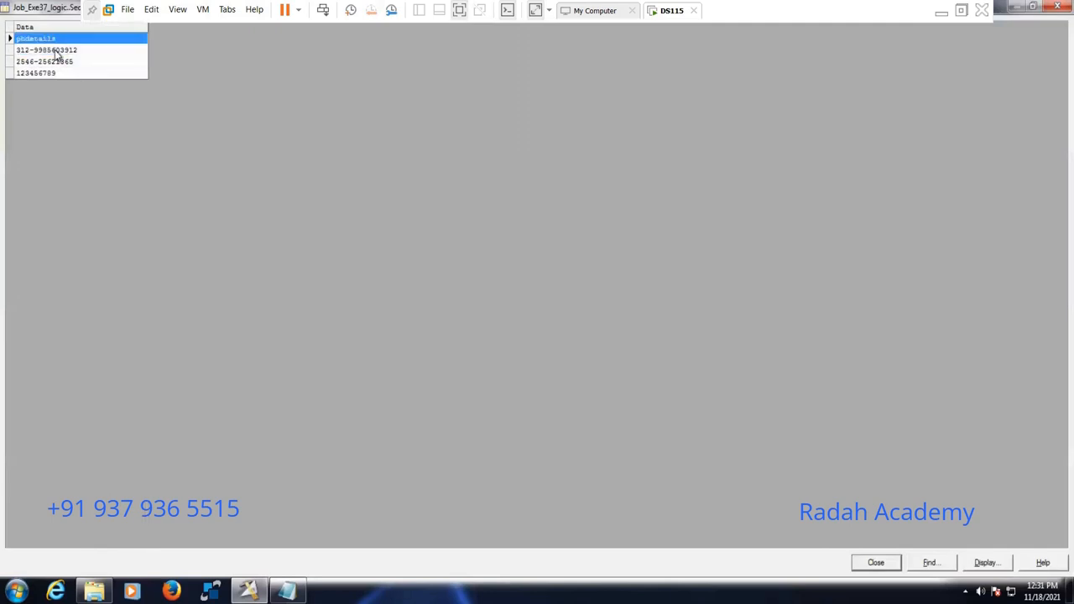
click(50, 61)
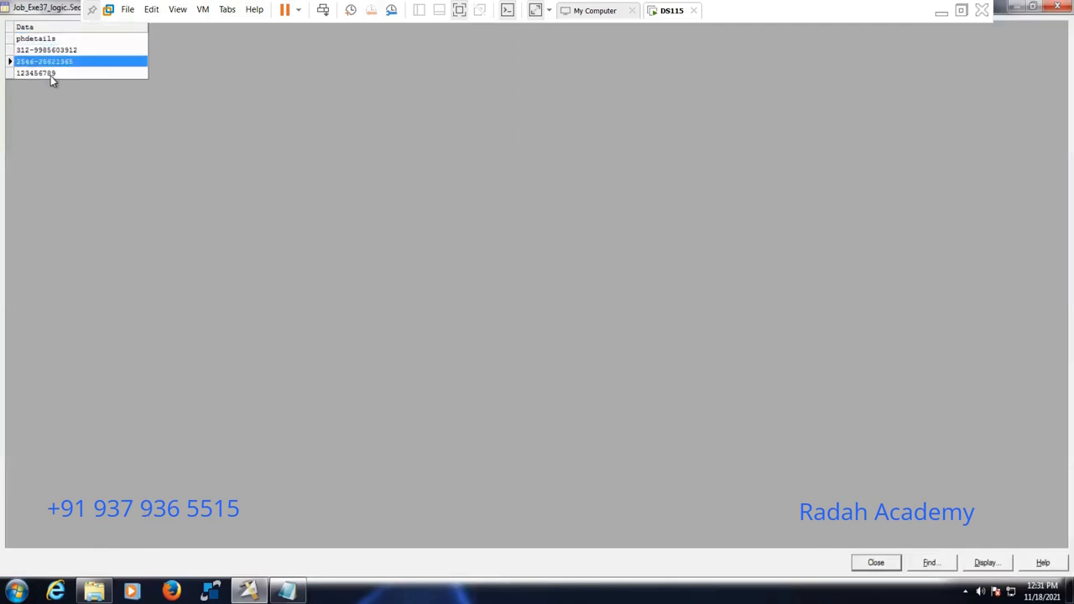
click(47, 49)
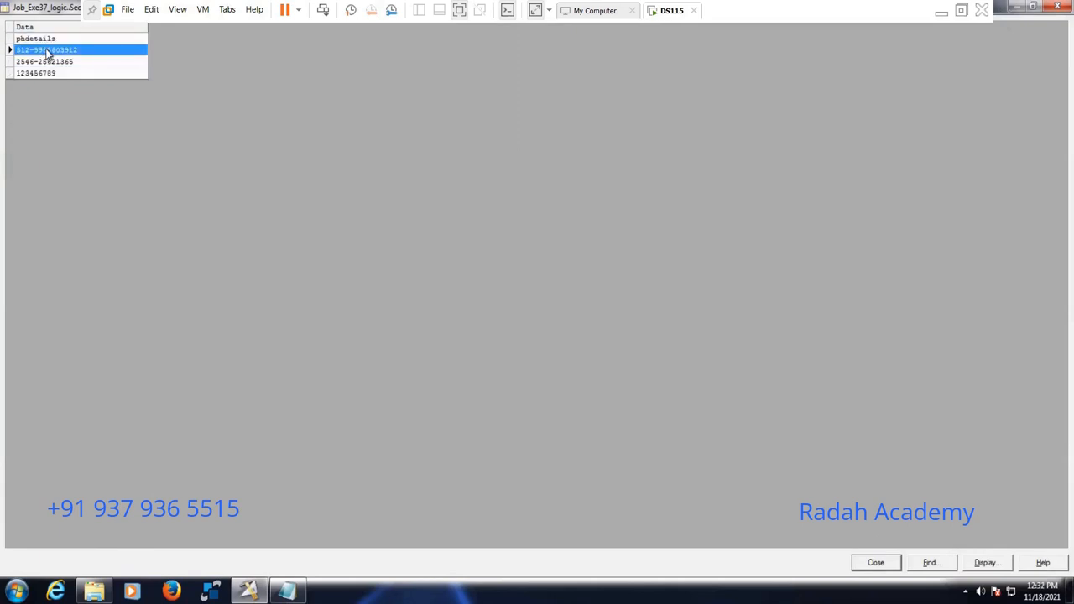
click(36, 73)
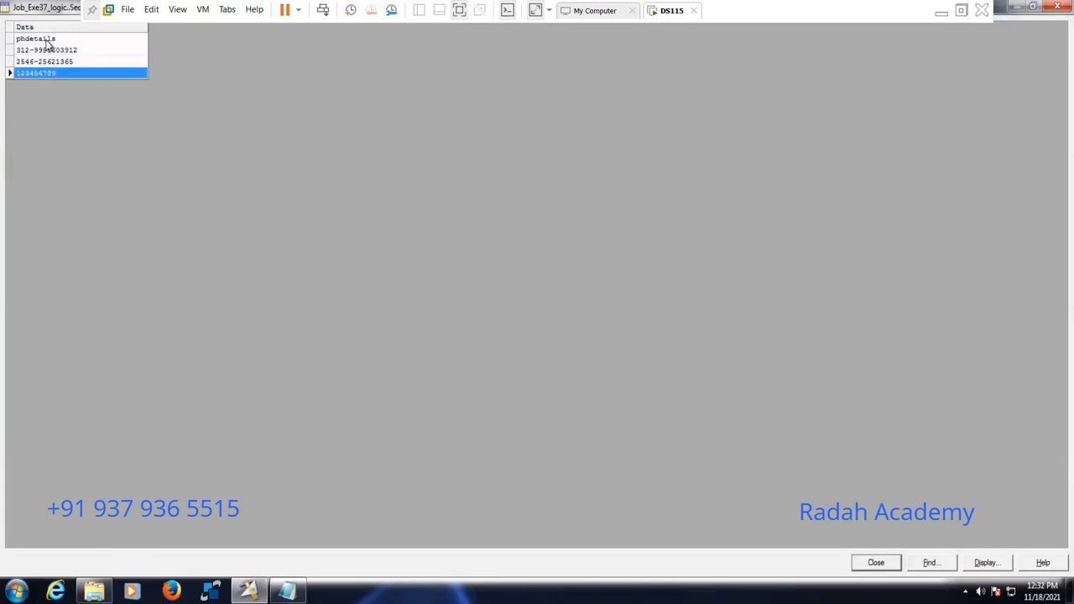
click(35, 38)
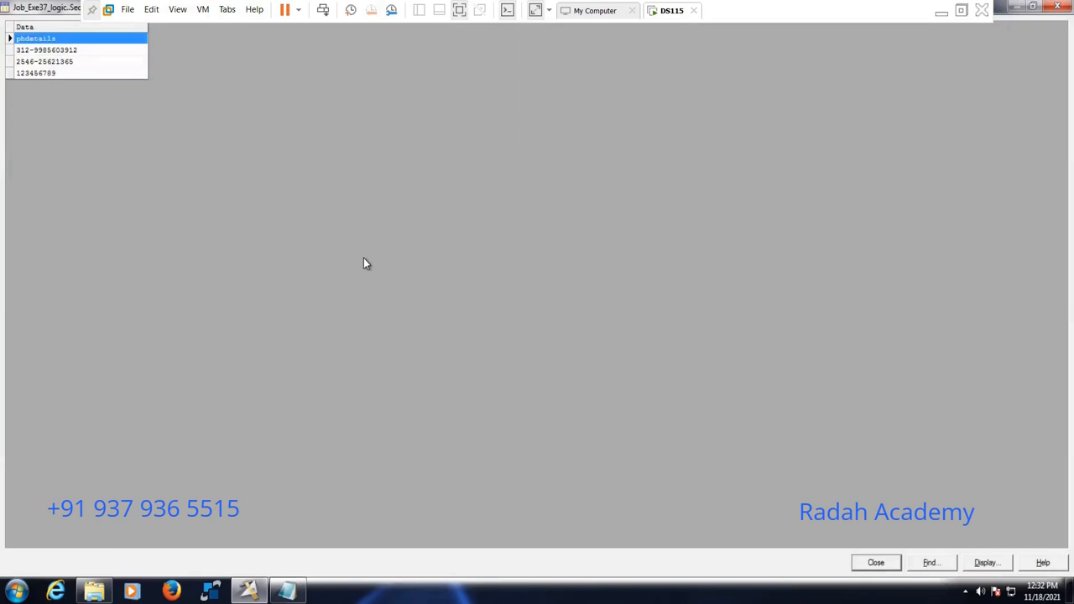
mouse_move(602, 330)
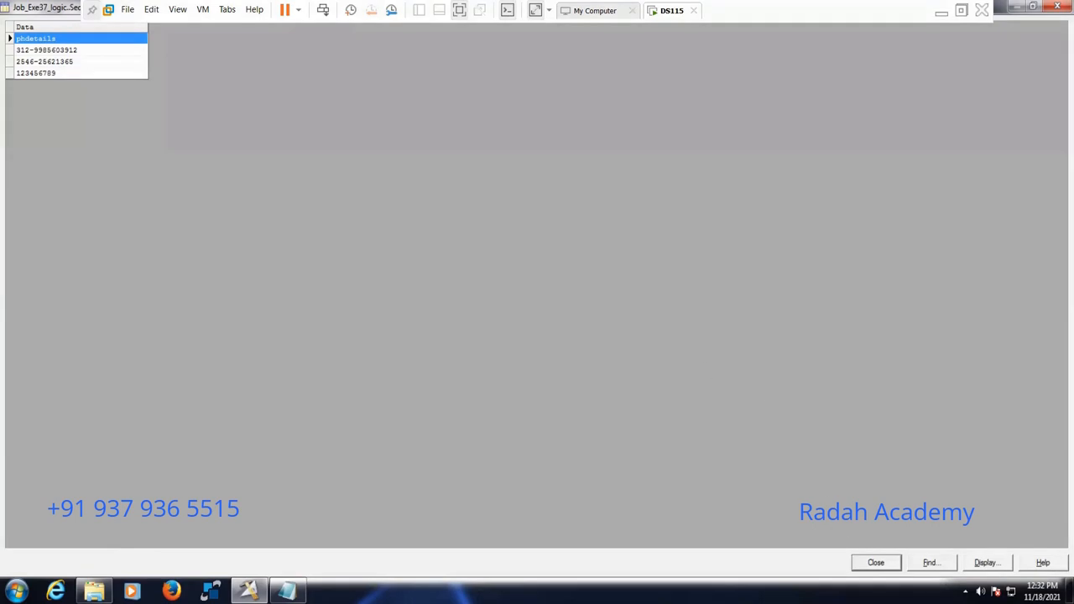
mouse_move(57, 58)
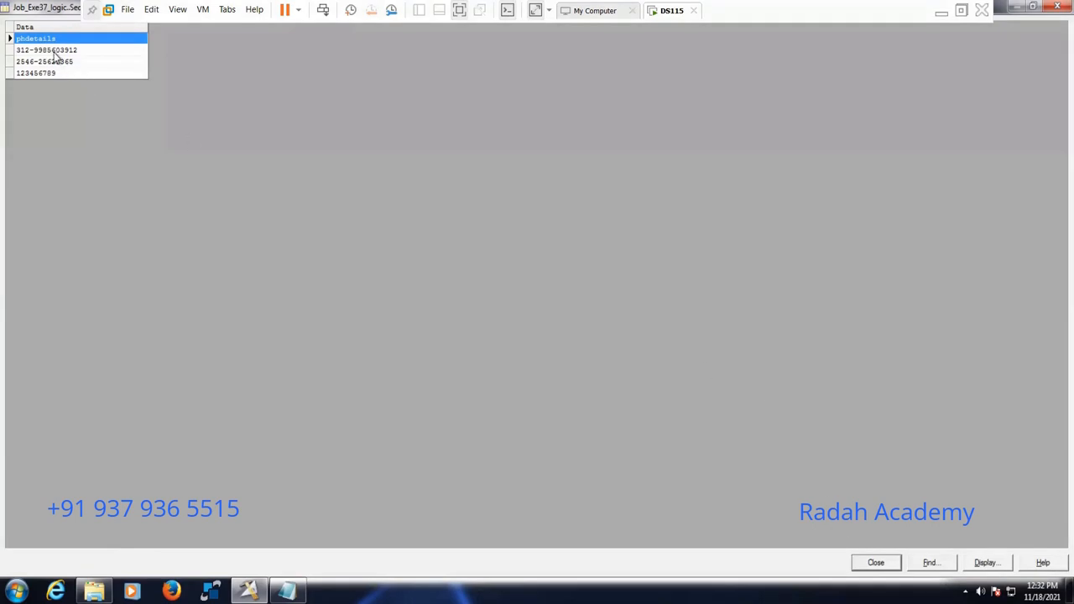
mouse_move(435, 304)
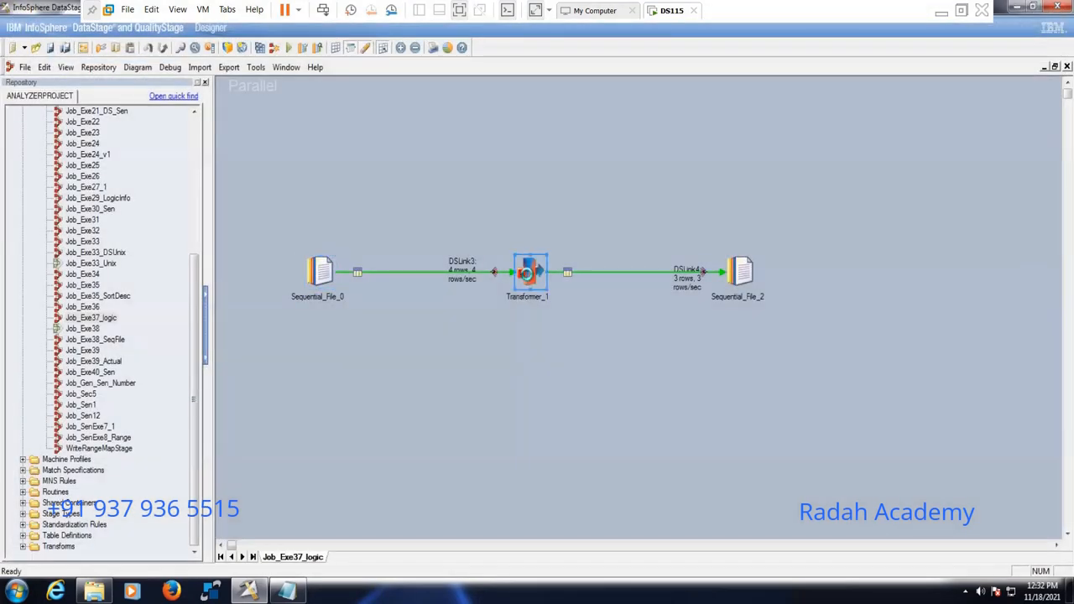
Review Transformer_1's DSLink4 constraint and show the PhdCode Index/Field derivation
double_click(528, 271)
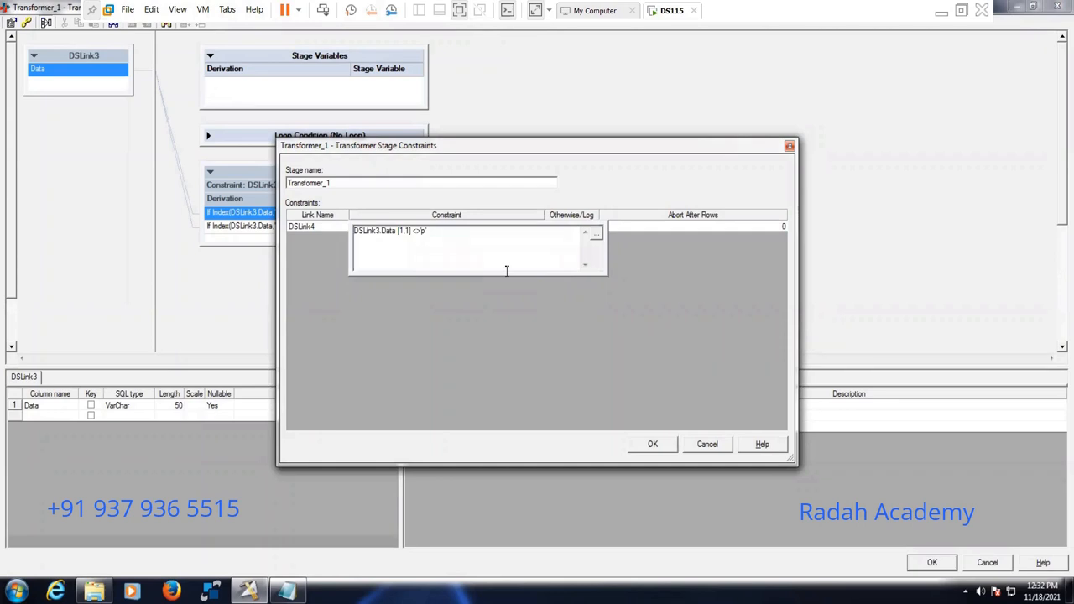
mouse_move(443, 253)
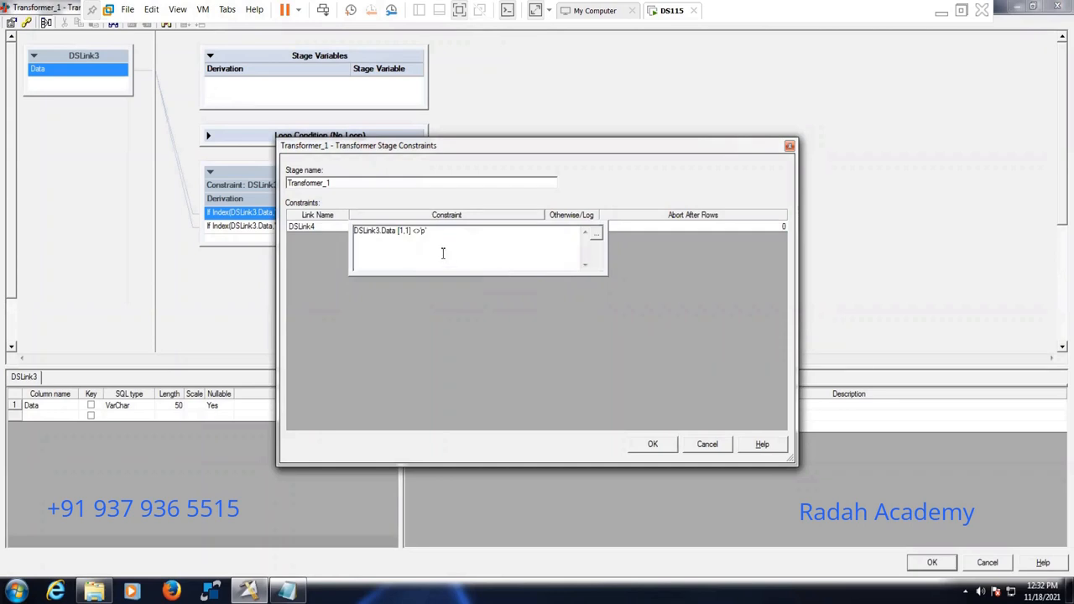
mouse_move(330, 241)
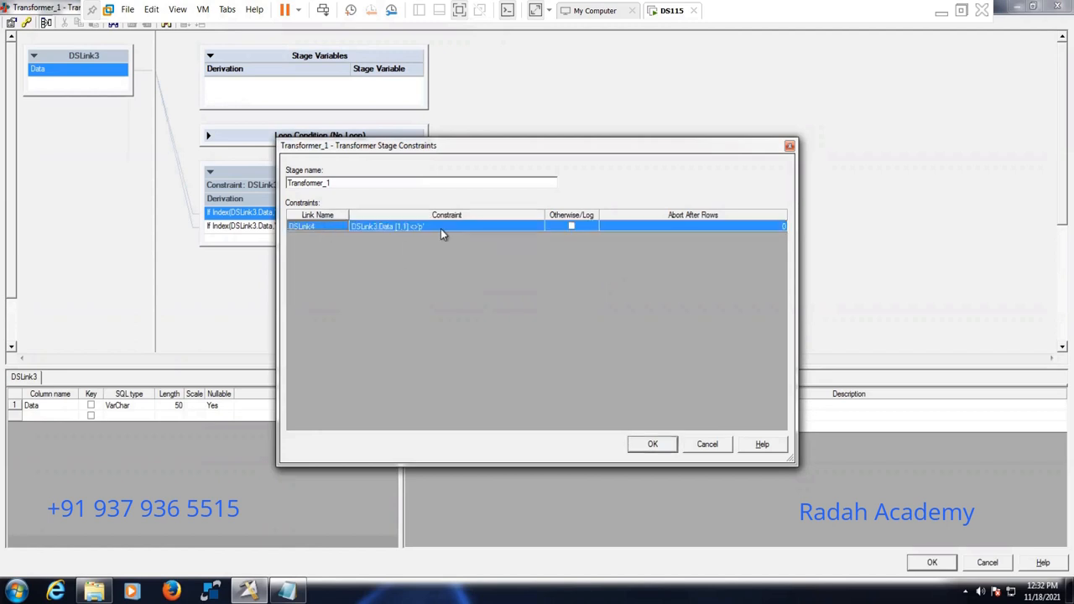
click(652, 444)
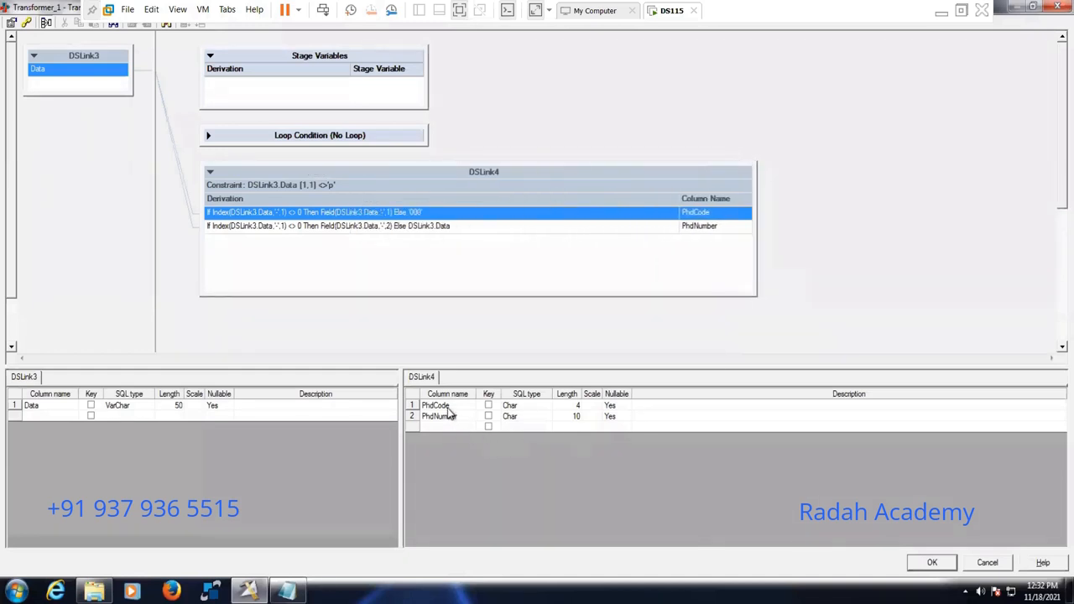
click(441, 416)
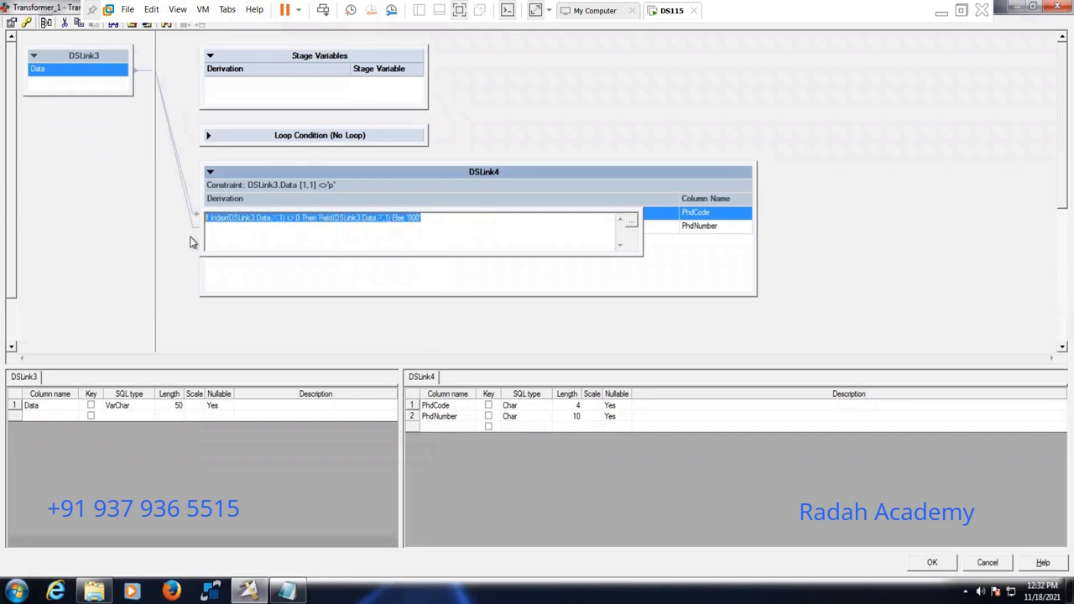
mouse_move(575, 105)
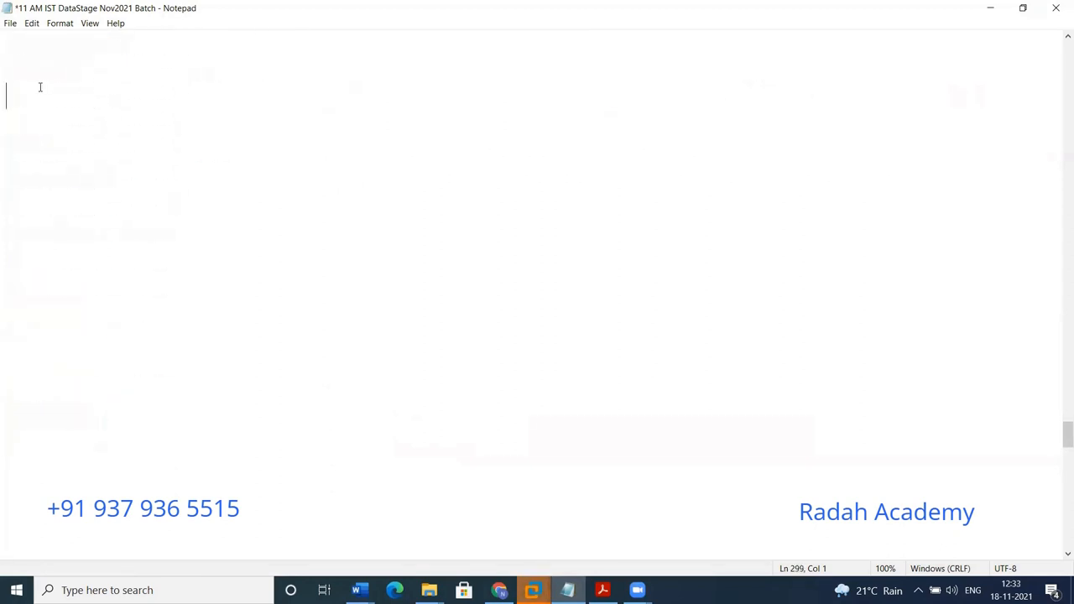
text(If Index(DSLink3.Data,'-',1) <> 0 Then Field(DSLink3.Data,'-',1) Else '000')
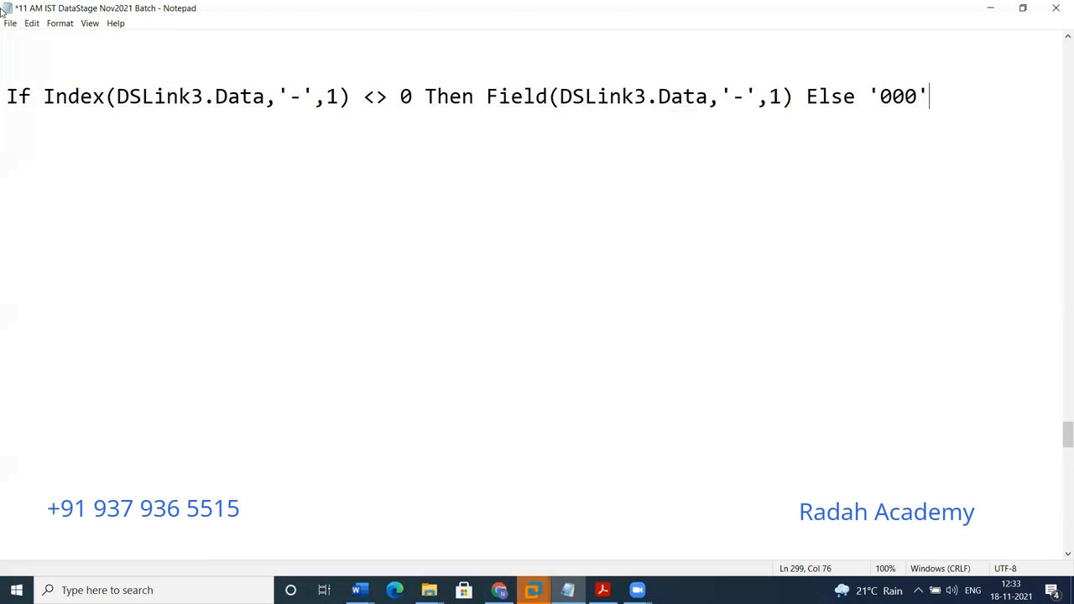
double_click(69, 96)
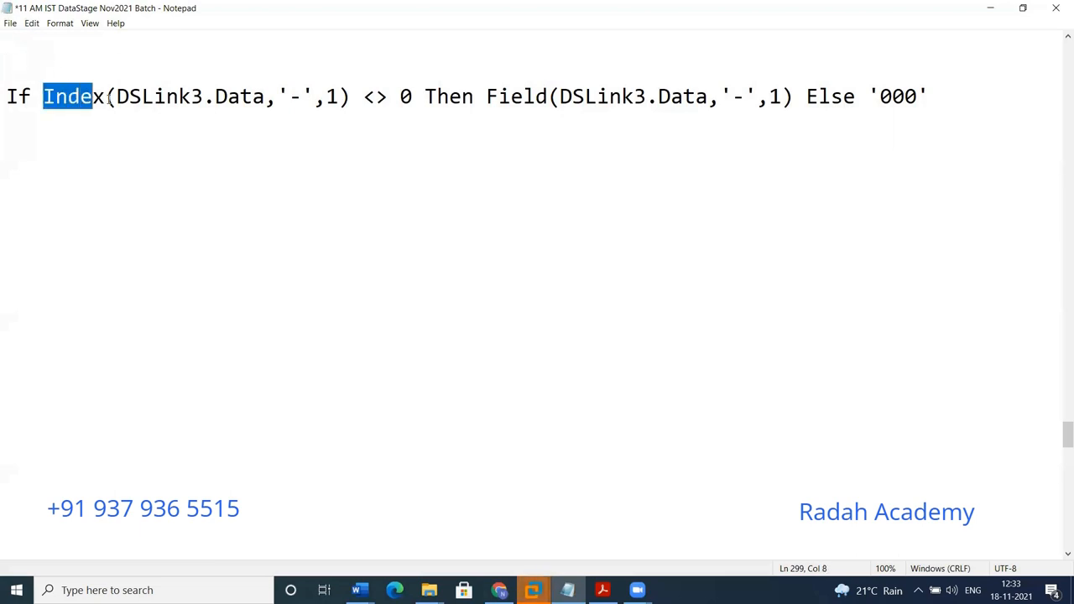
drag(94, 96, 334, 96)
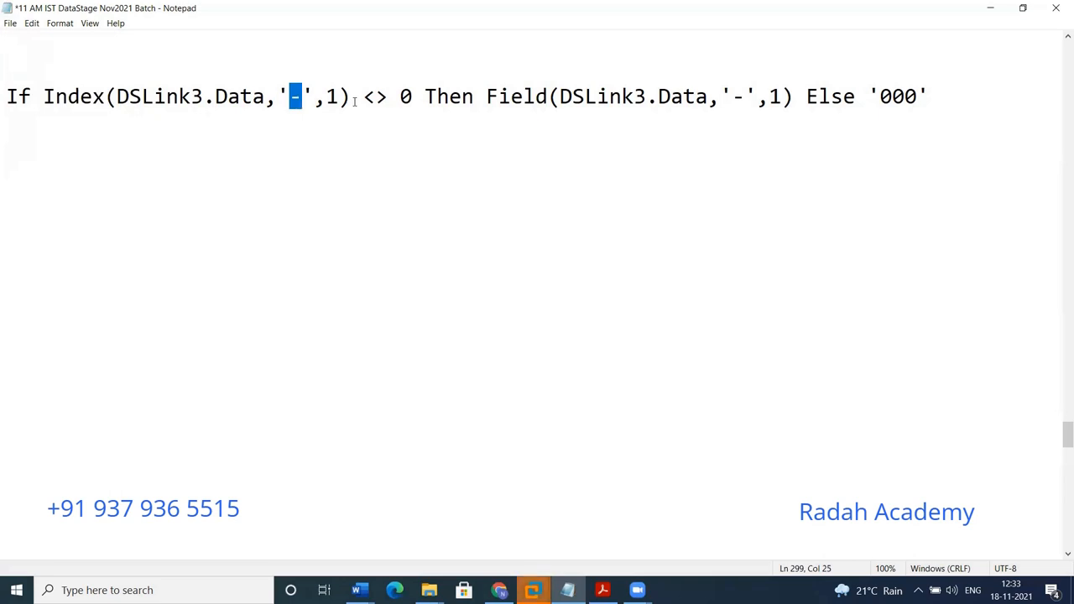
drag(298, 96, 412, 96)
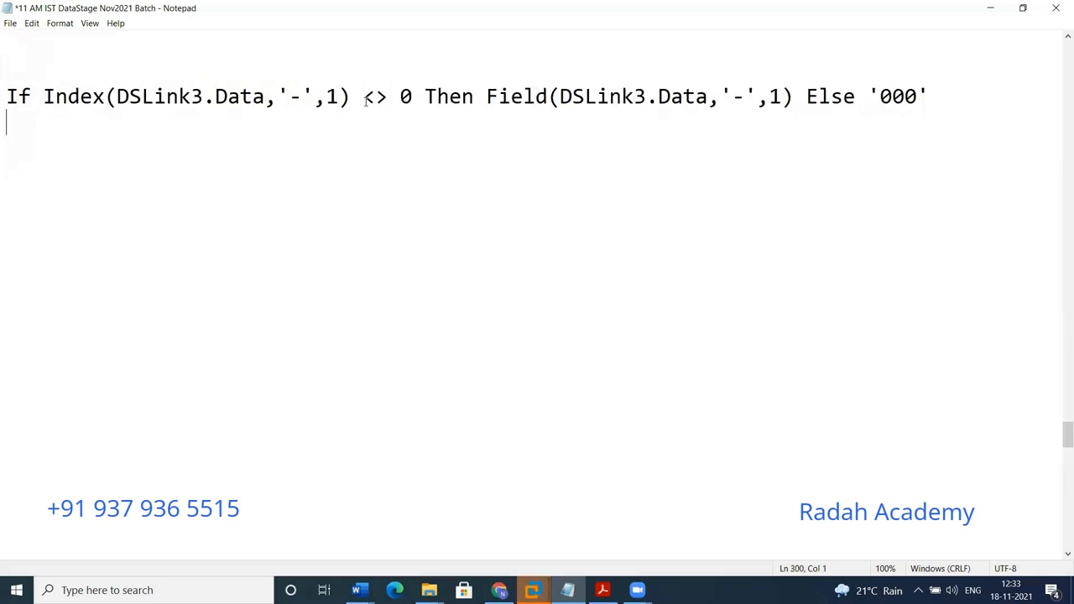
mouse_move(351, 570)
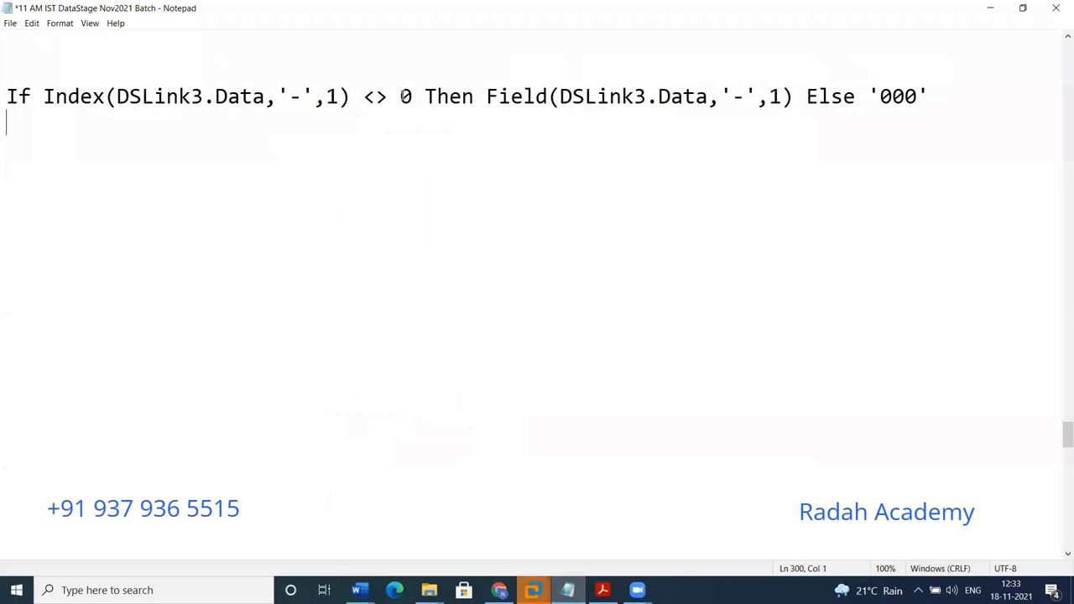
double_click(406, 96)
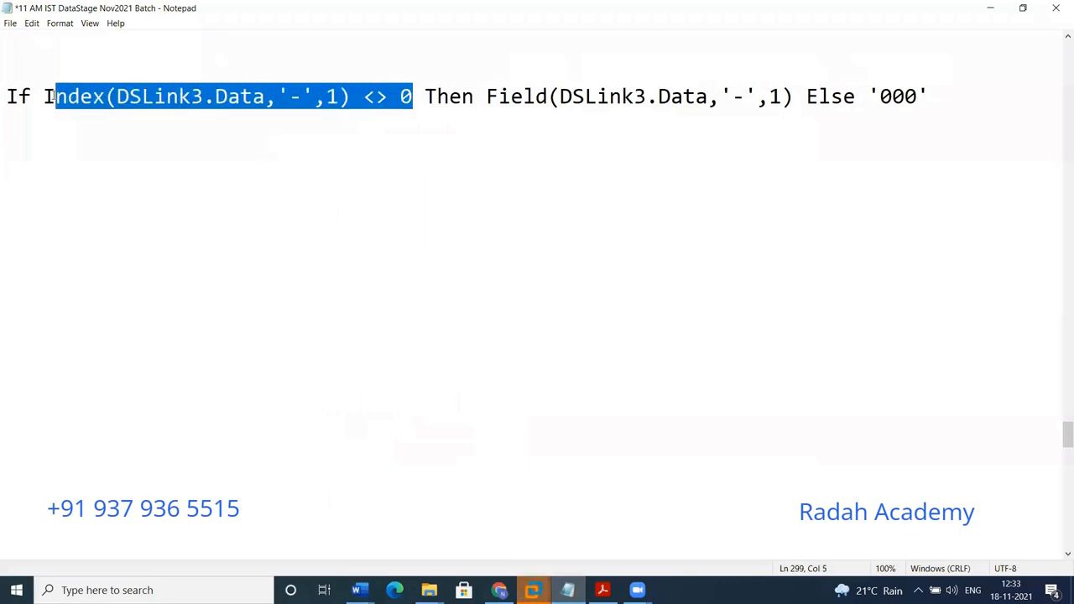
click(490, 96)
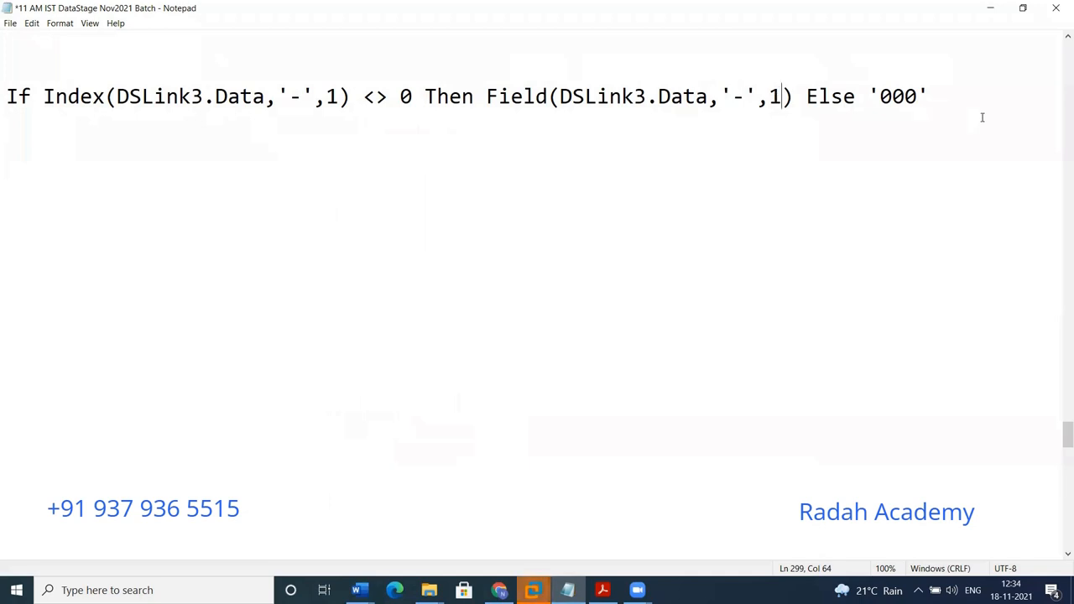
key(enter)
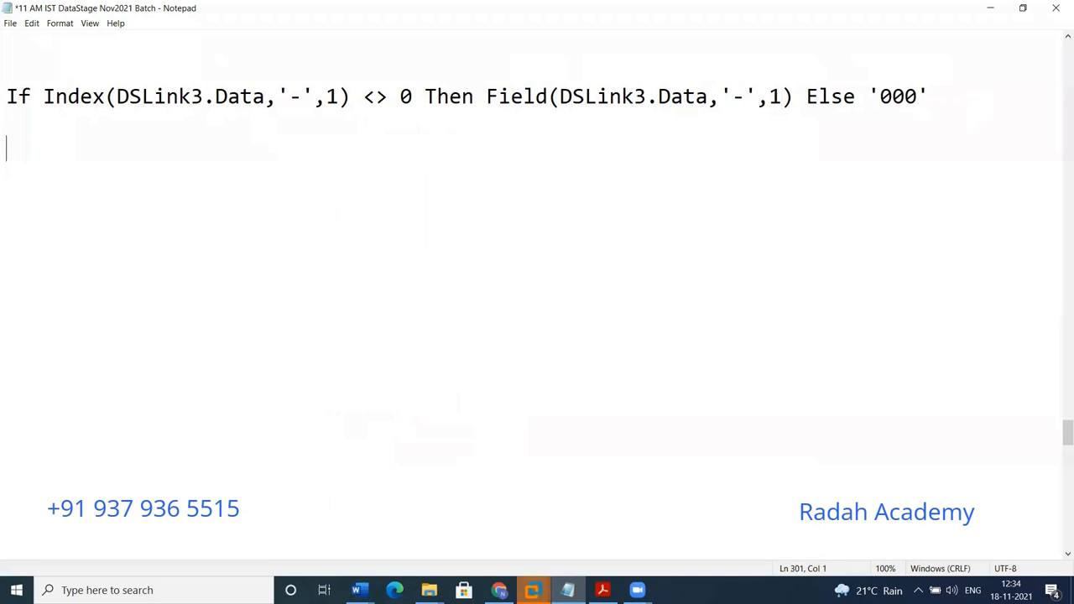
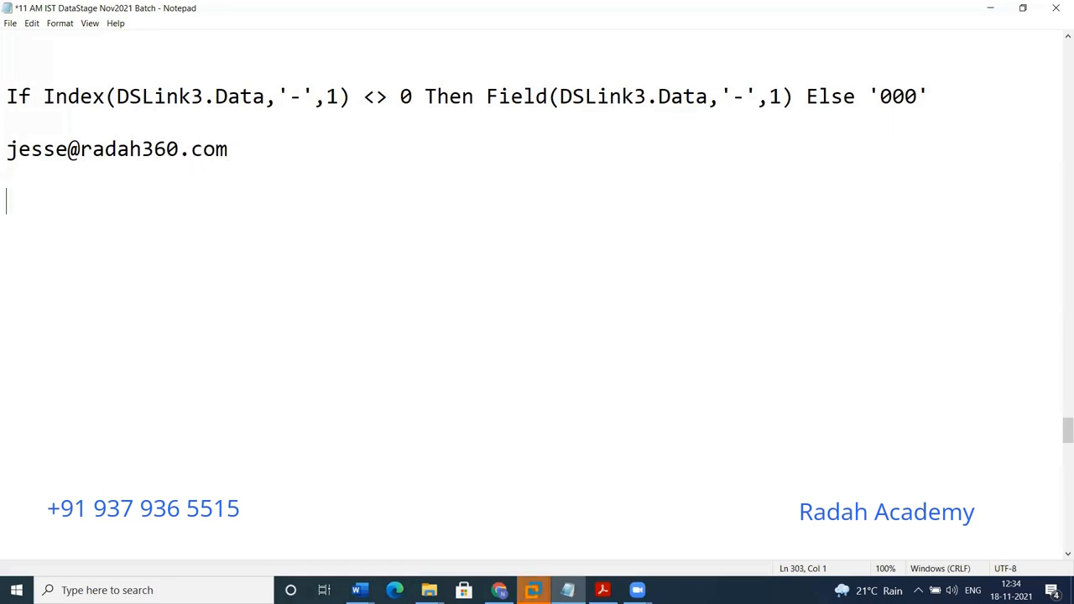
Write the expression field(data,'@',1) beneath the email
text(fi)
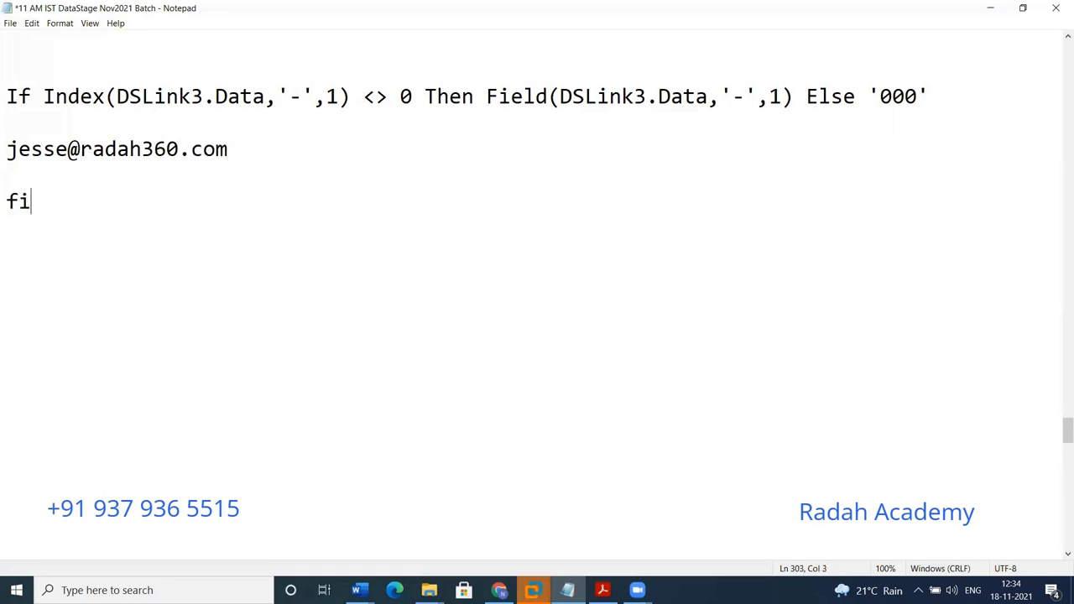
text(eld()
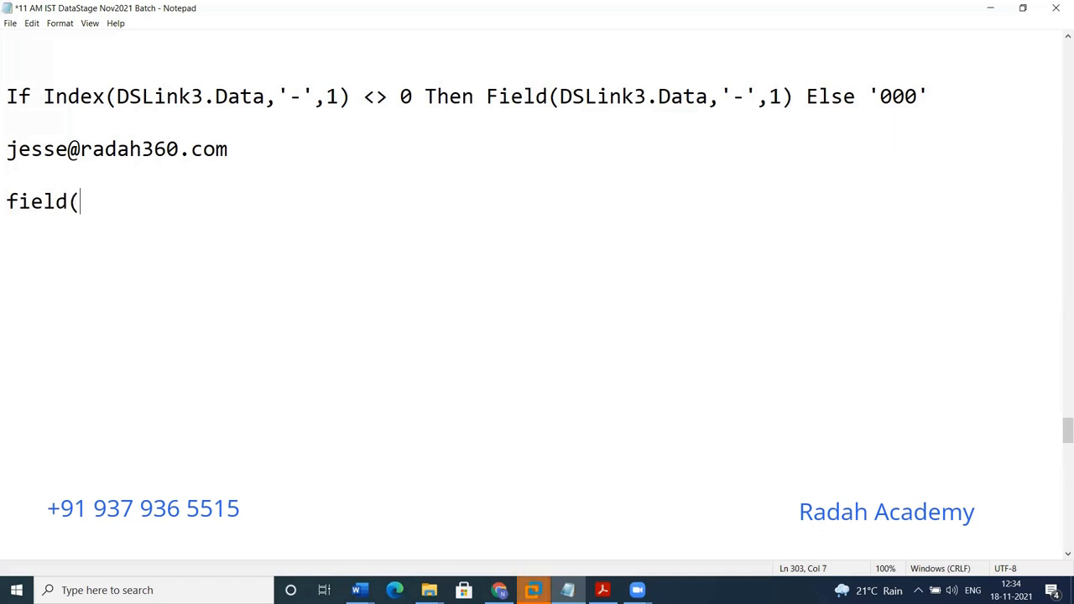
text(da)
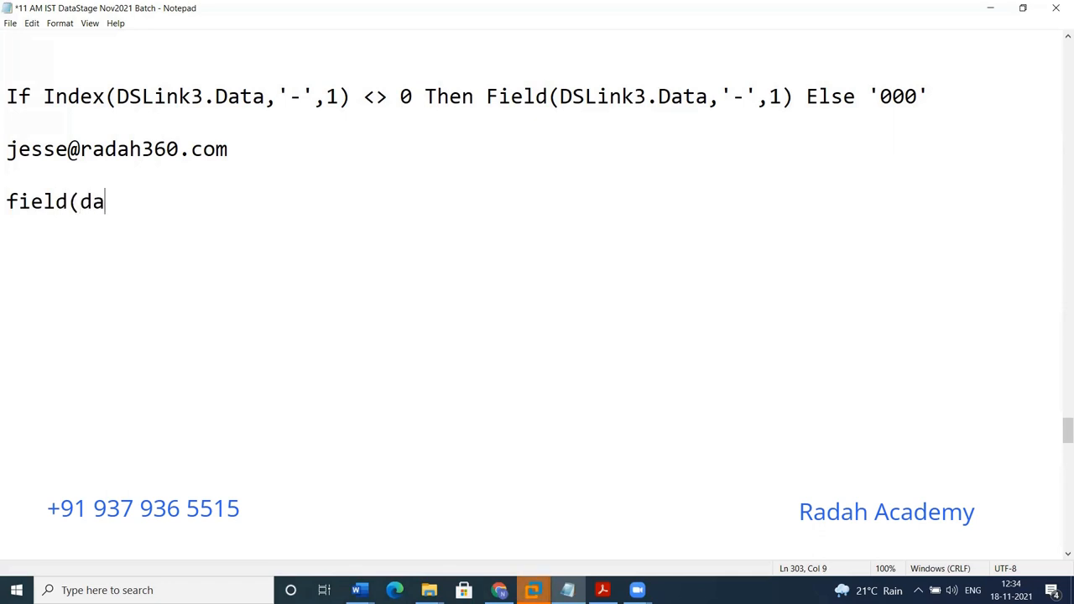
text(ta,)
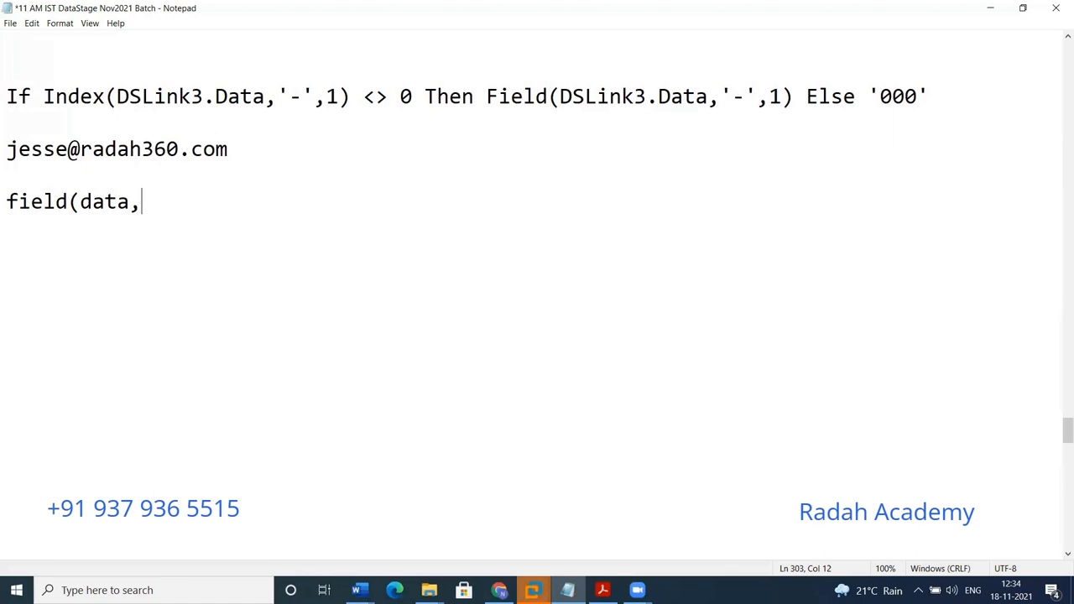
text('@)
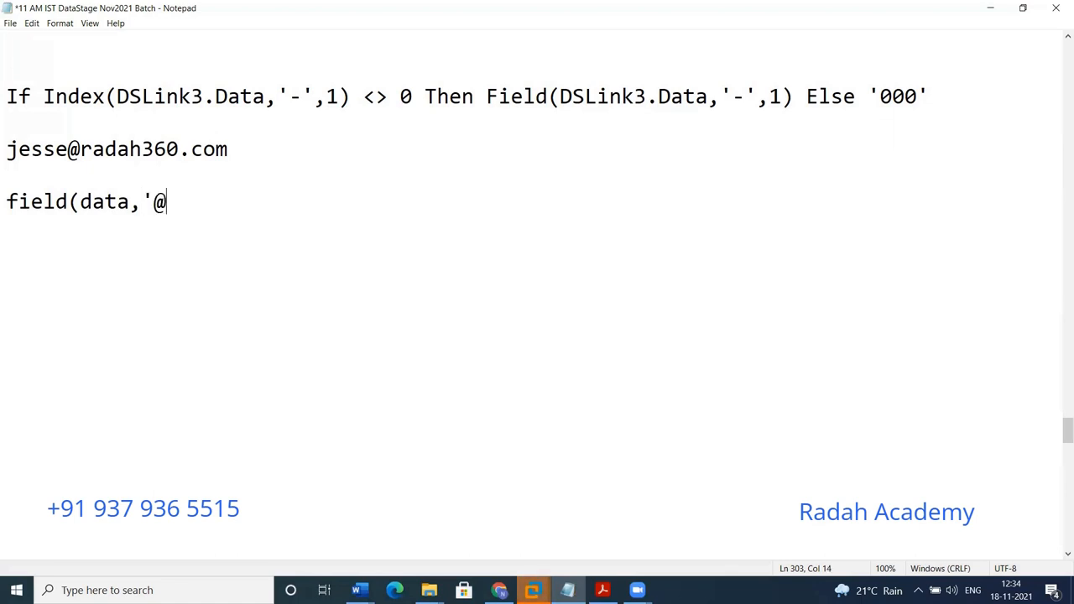
text(')
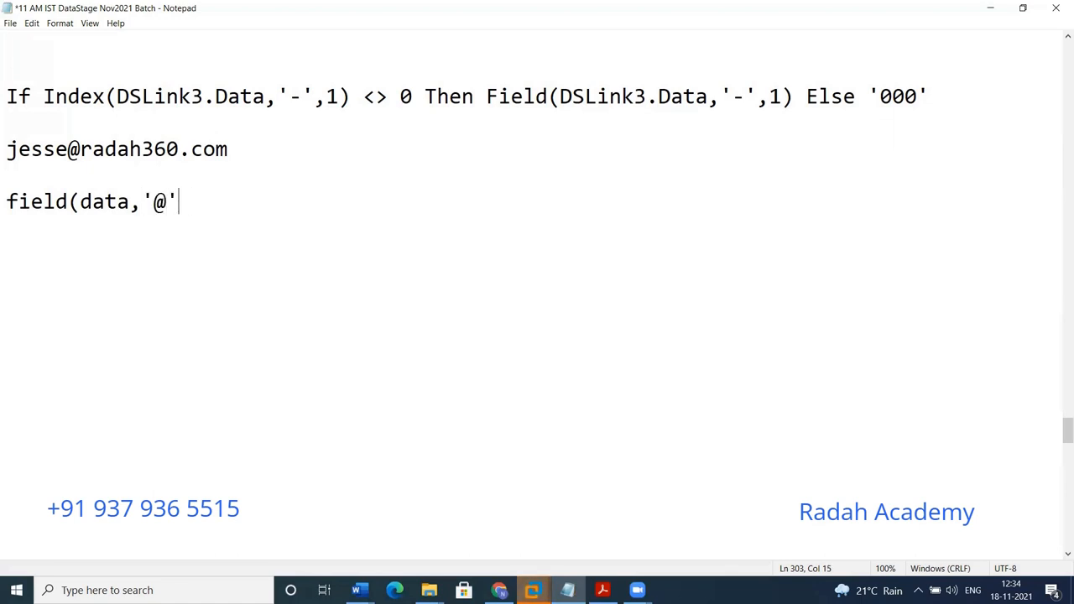
text(,'1)
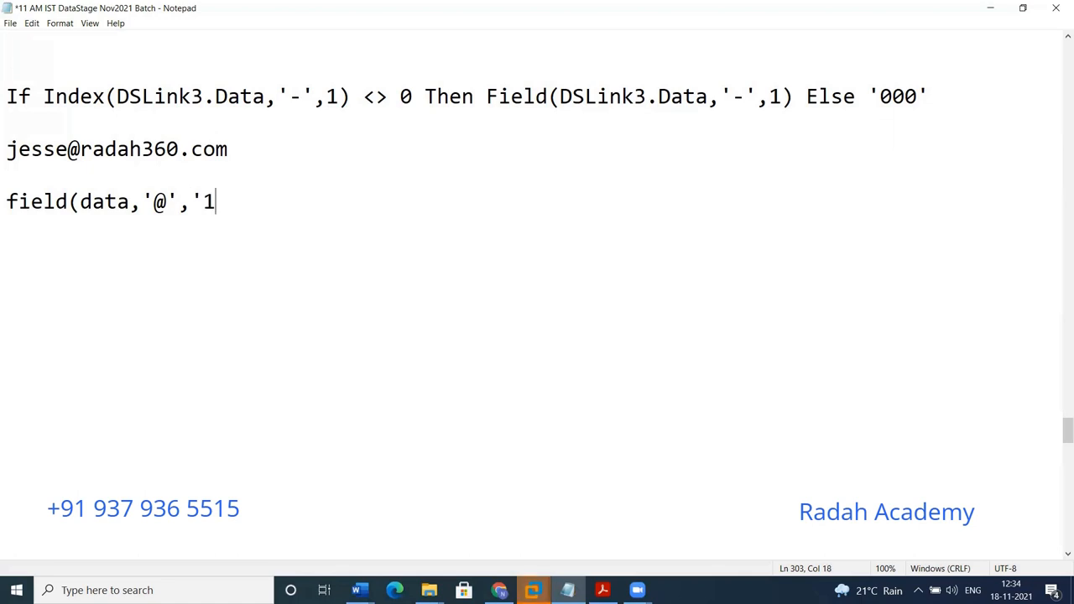
key(Backspace)
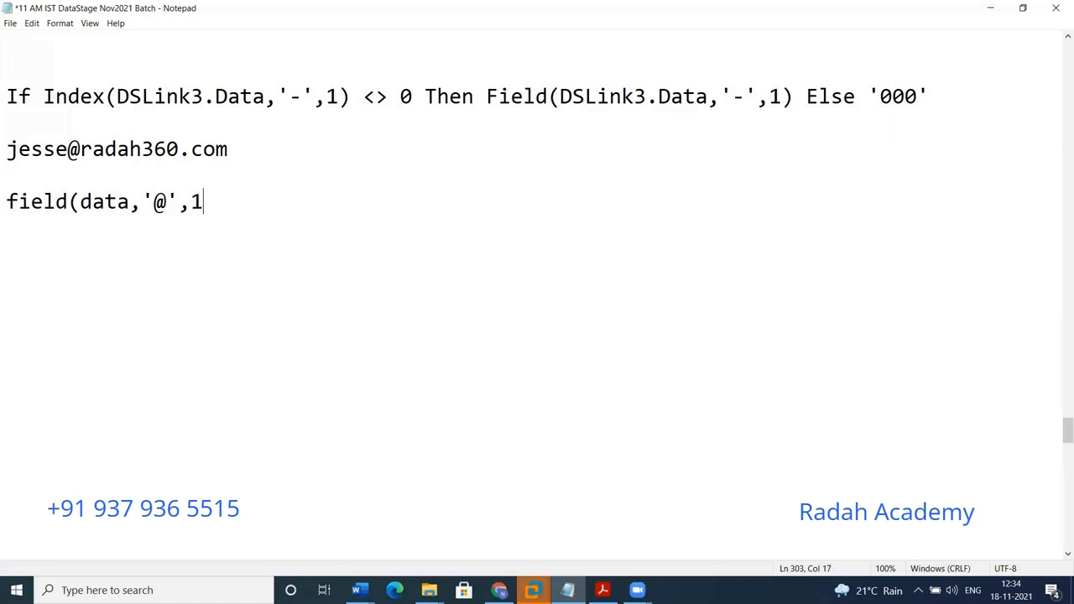
text())
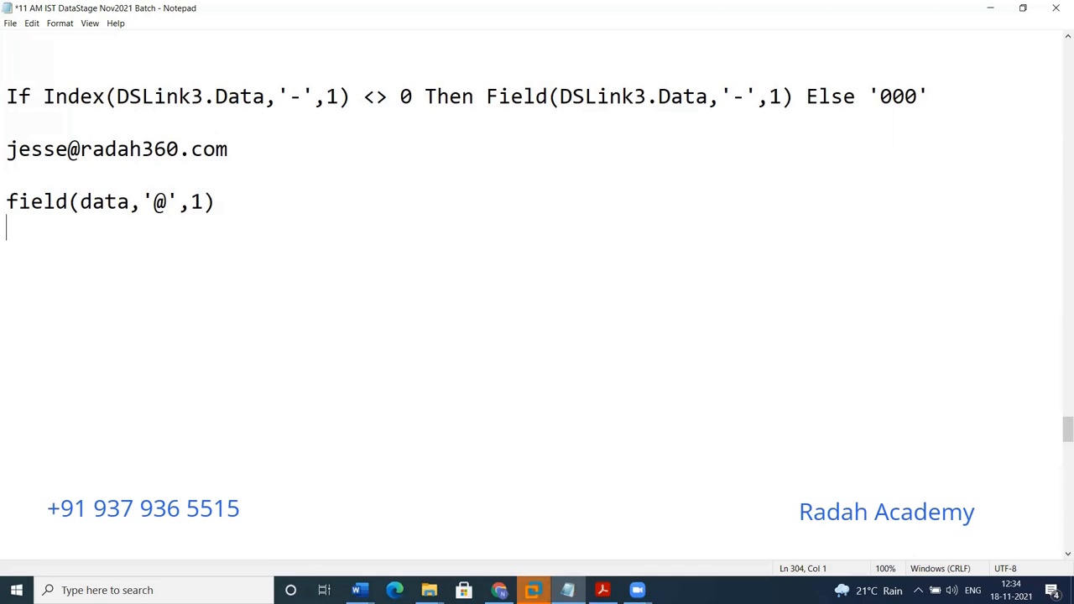
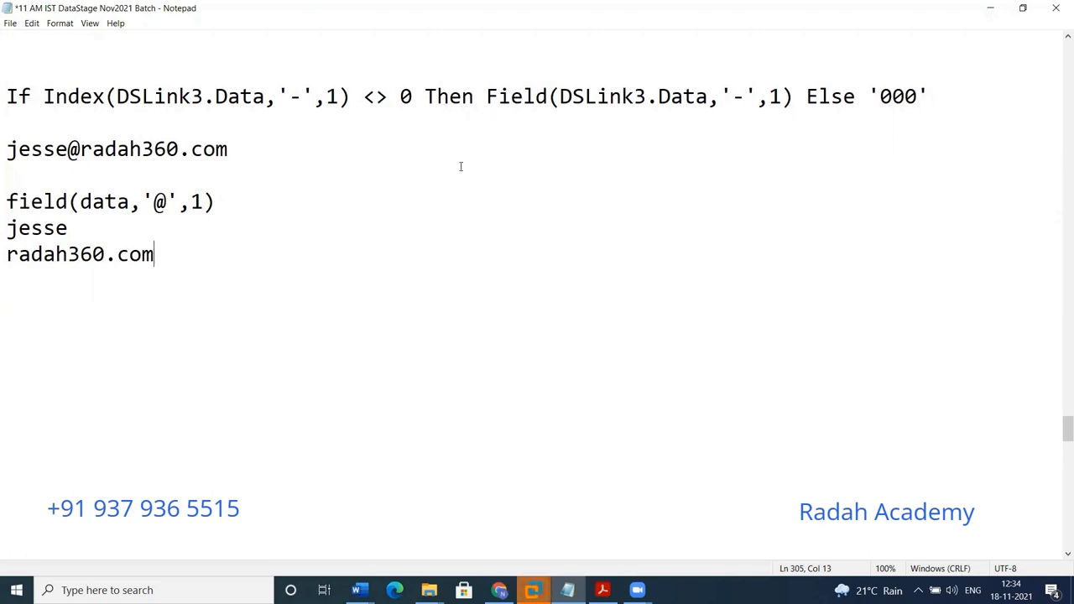
Label the first If Index…Field(DSLink3.Data,'-',1) expression with PhdCode
click(585, 96)
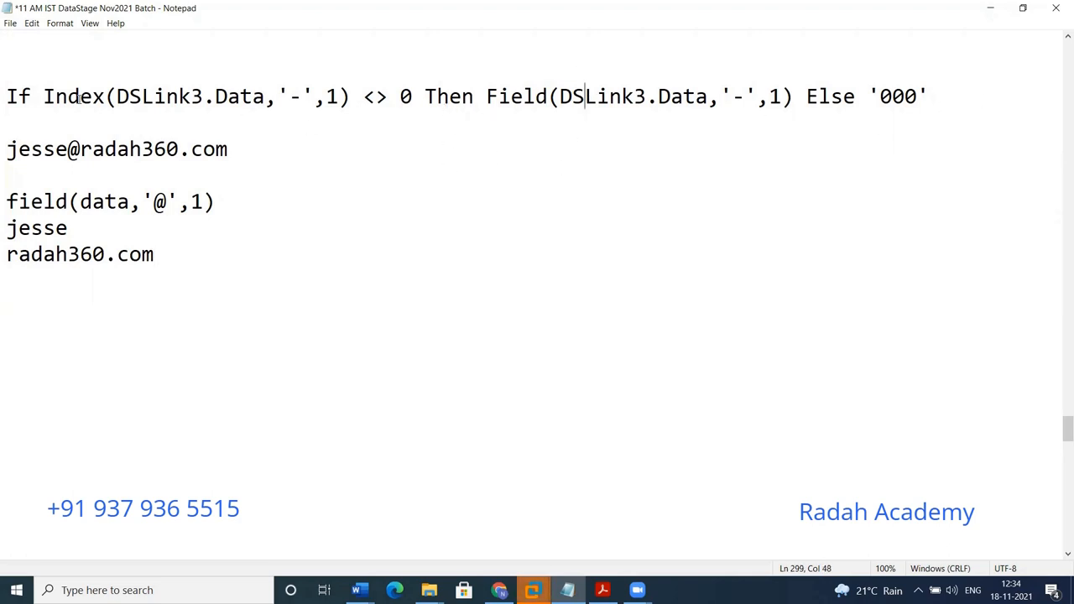
drag(44, 96, 180, 96)
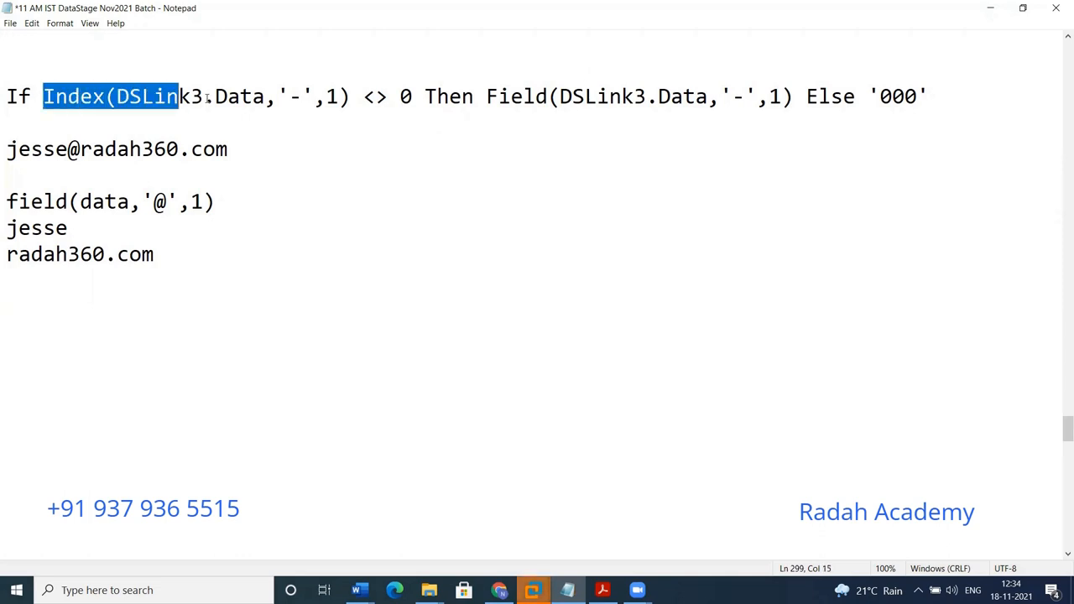
drag(179, 95, 351, 96)
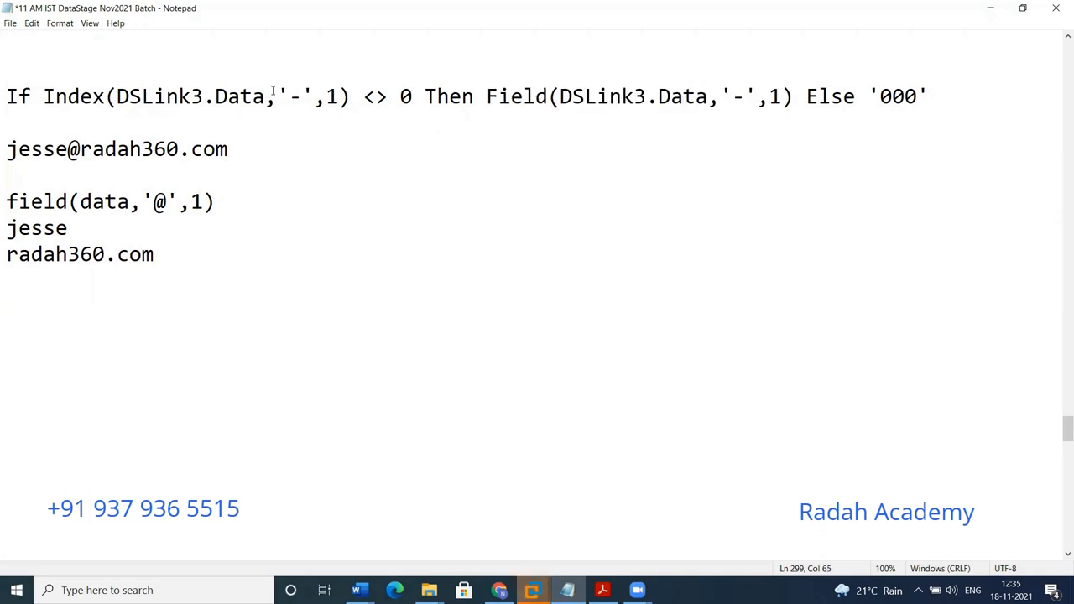
text(Ph)
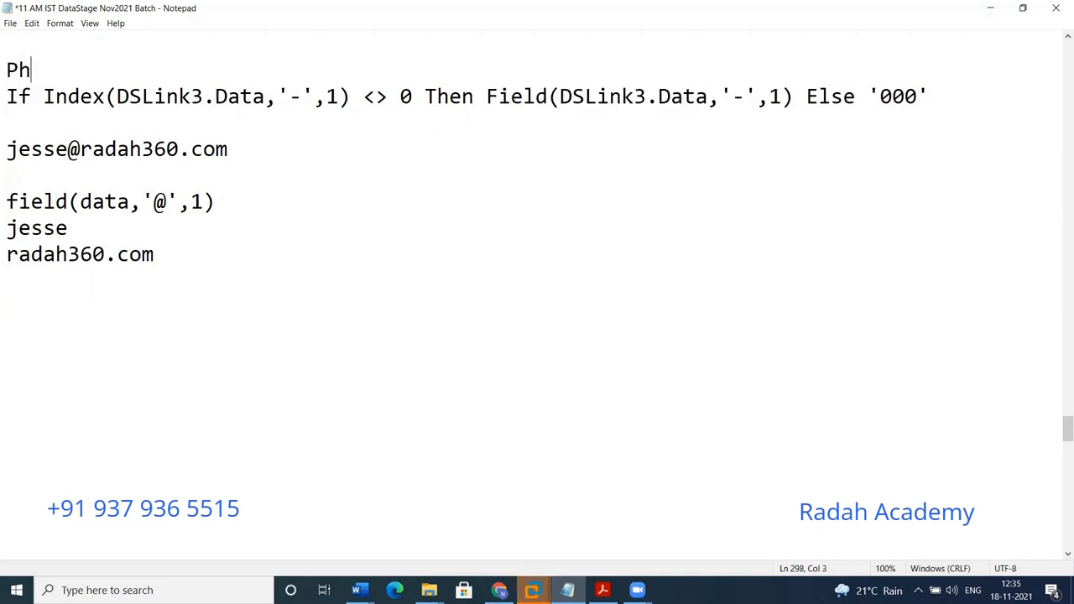
text(dC)
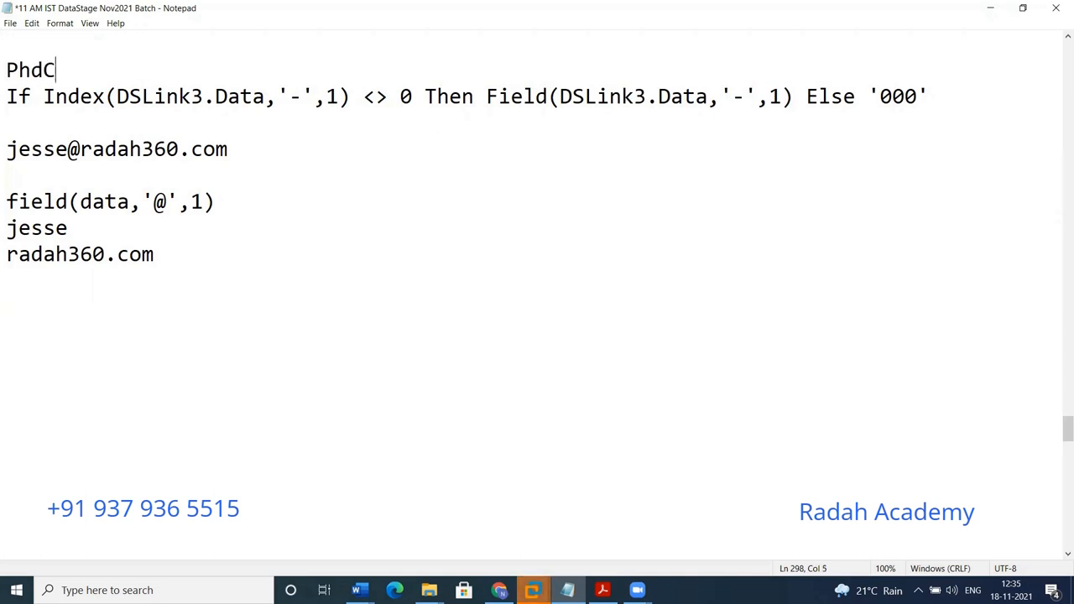
text(ode)
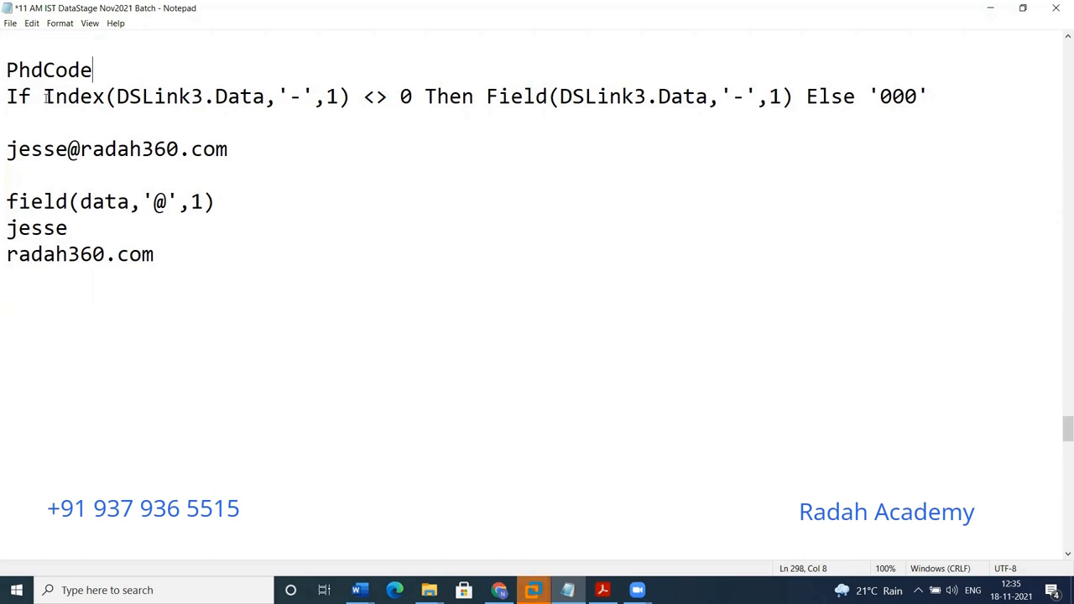
Check the '000' default against the Word spec and place the cursor after the expression
drag(43, 96, 416, 96)
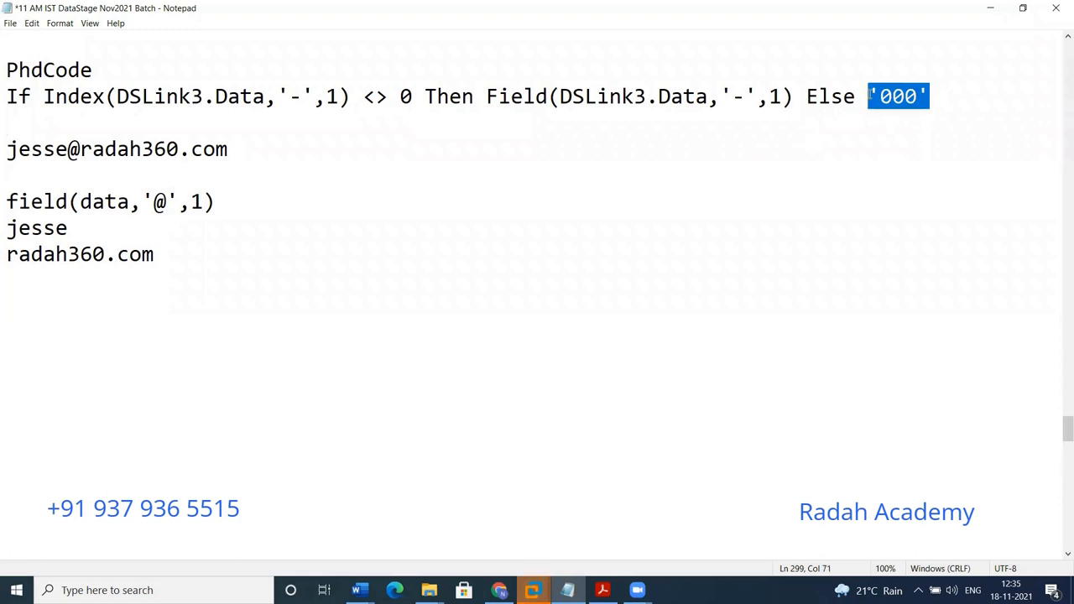
mouse_move(430, 554)
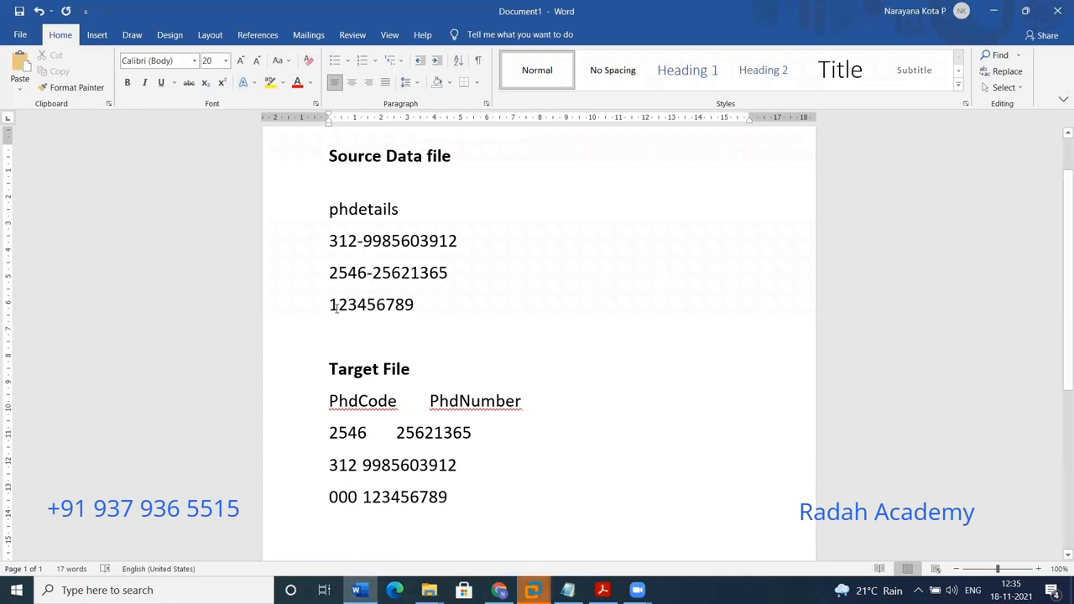
double_click(371, 303)
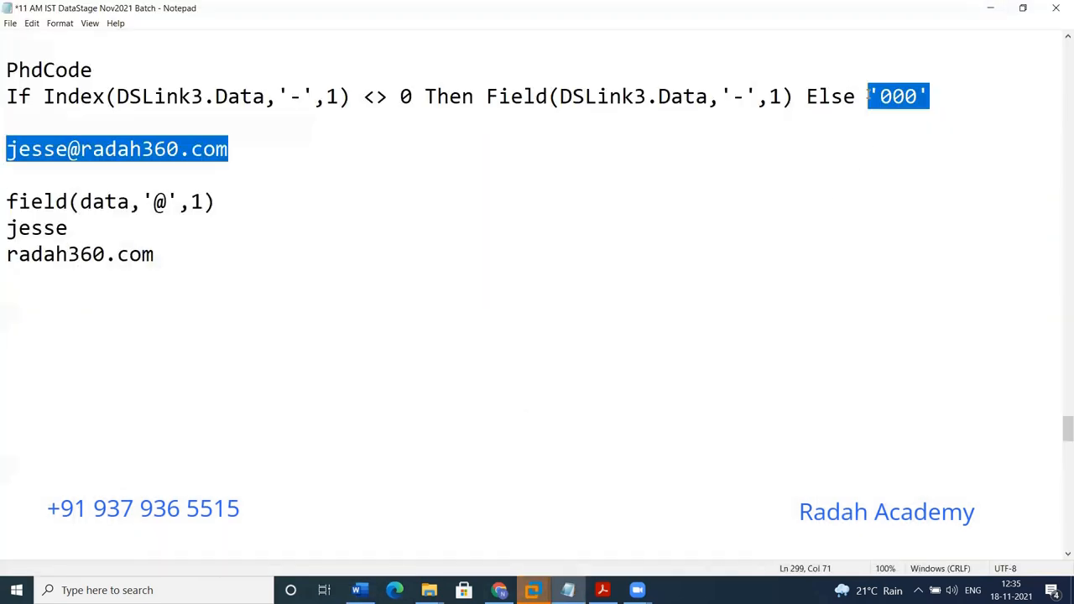
click(868, 95)
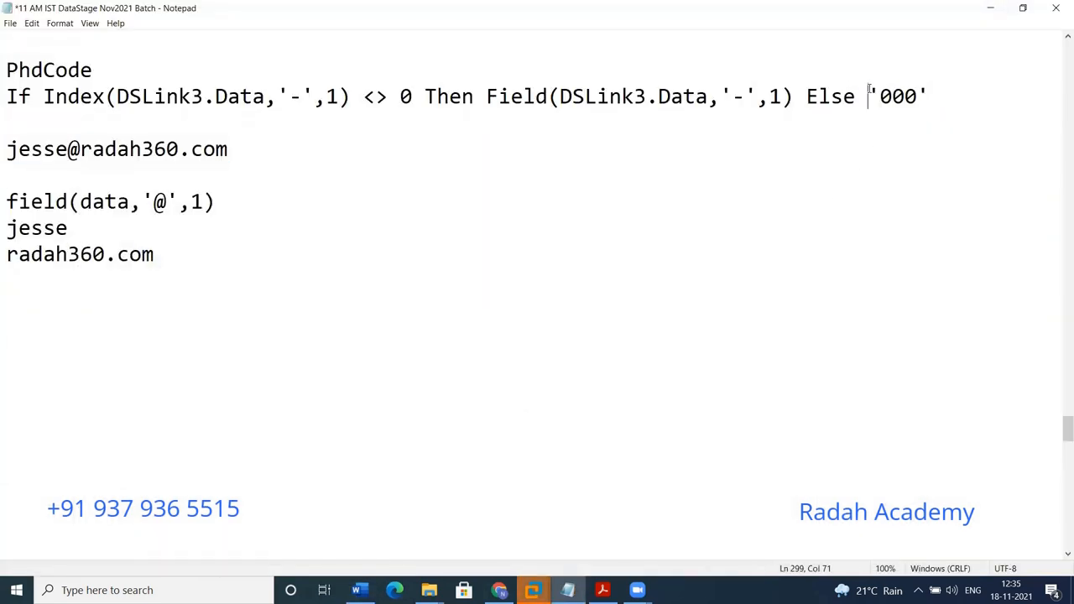
click(929, 95)
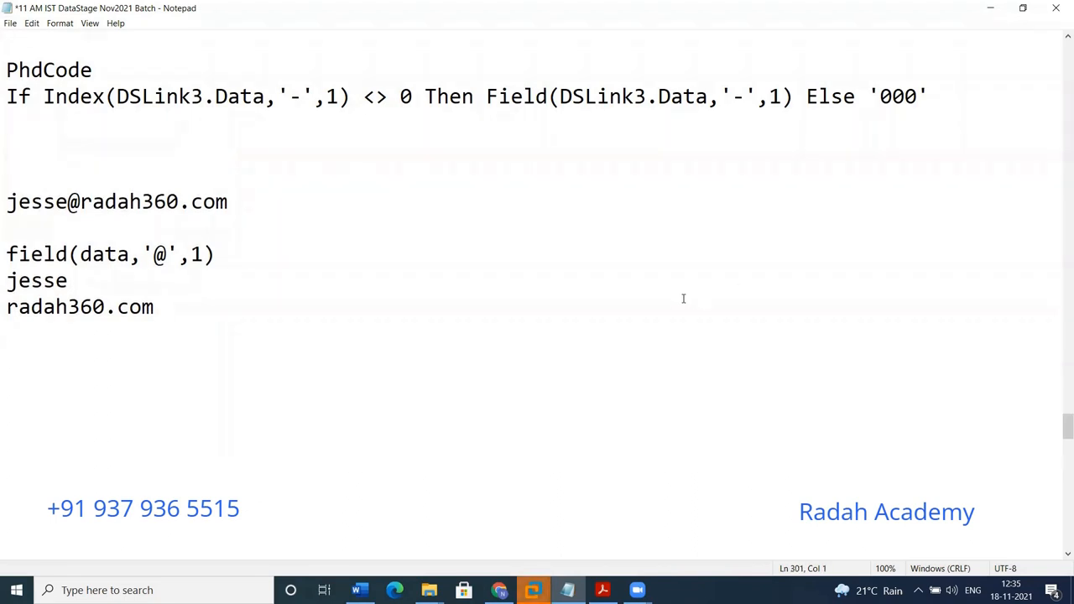
mouse_move(533, 590)
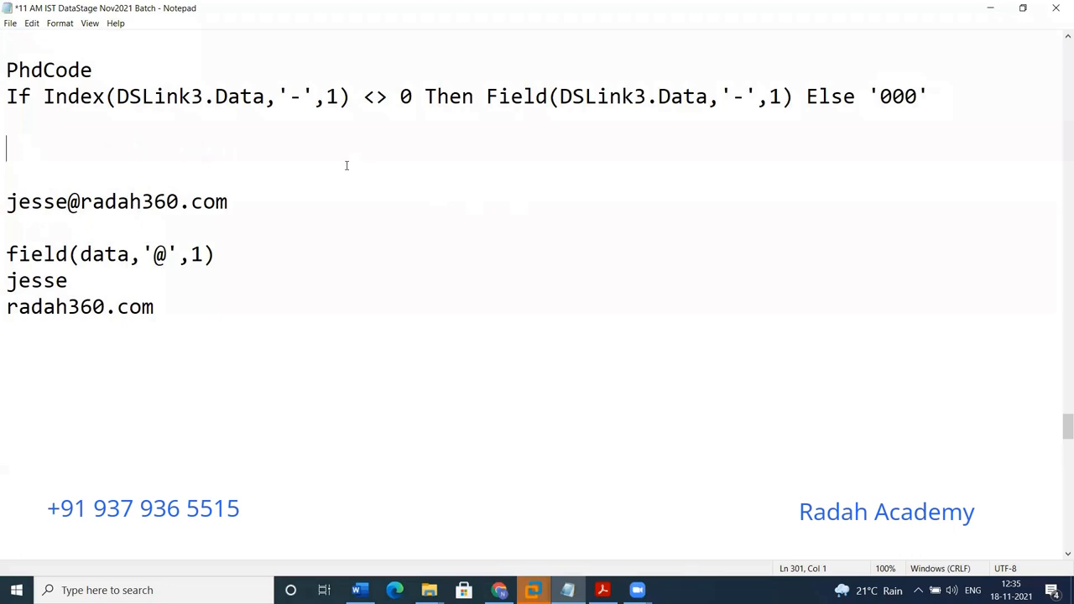
Write the second expression Field(DSLink3.Data,'-',2) Else DSLink3.Data with a PhdCode heading
text(If Index(DSLink3.Data,'-',1) <> 0 Then Field(DSLink3.Data,'-',2) Else DSLink3.Data)
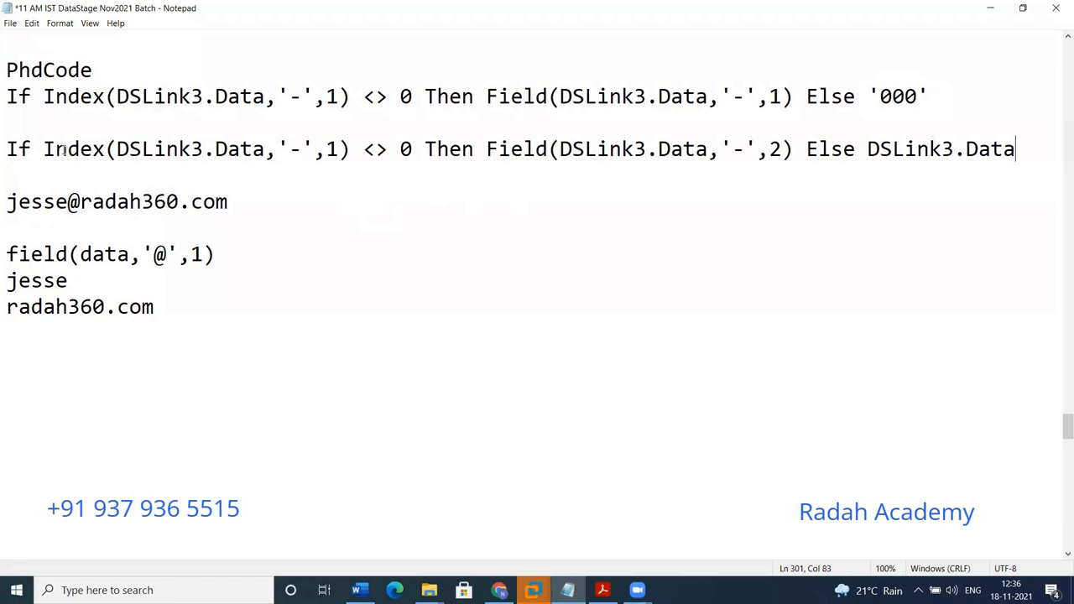
double_click(61, 149)
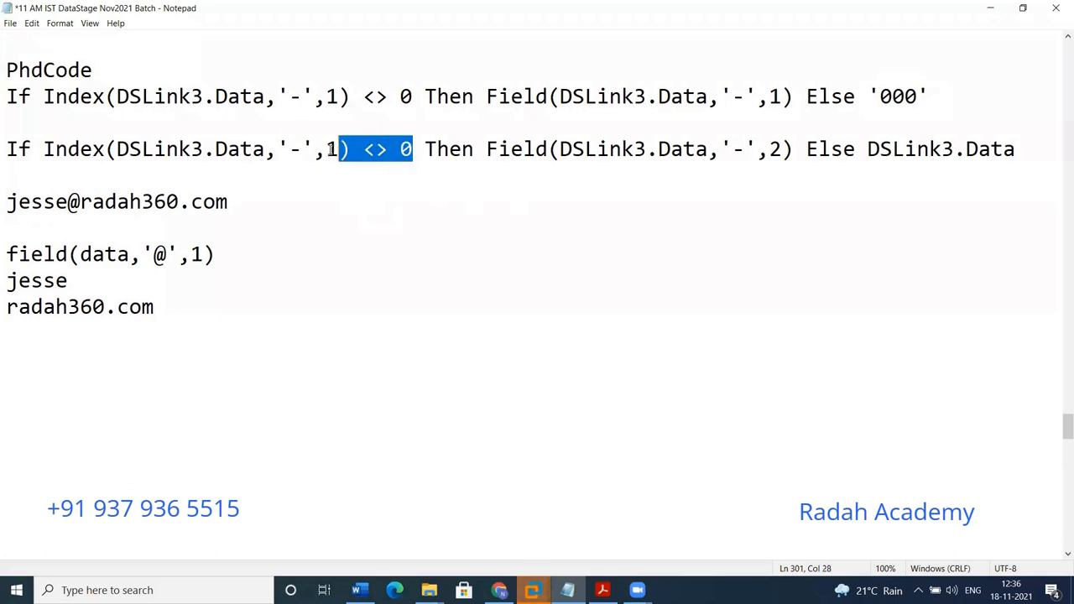
drag(341, 149, 44, 149)
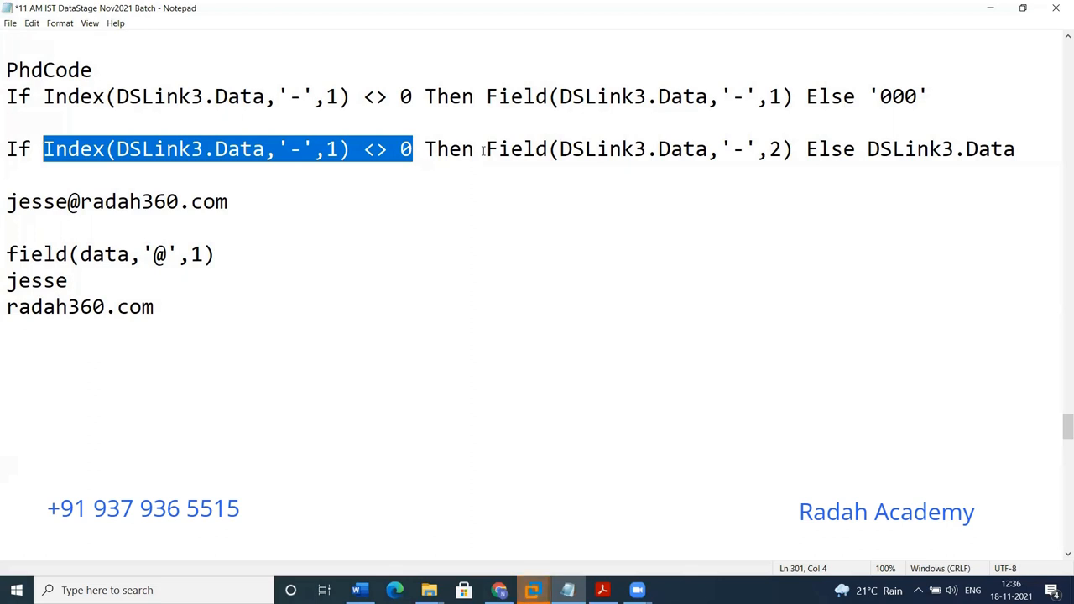
drag(485, 148, 743, 148)
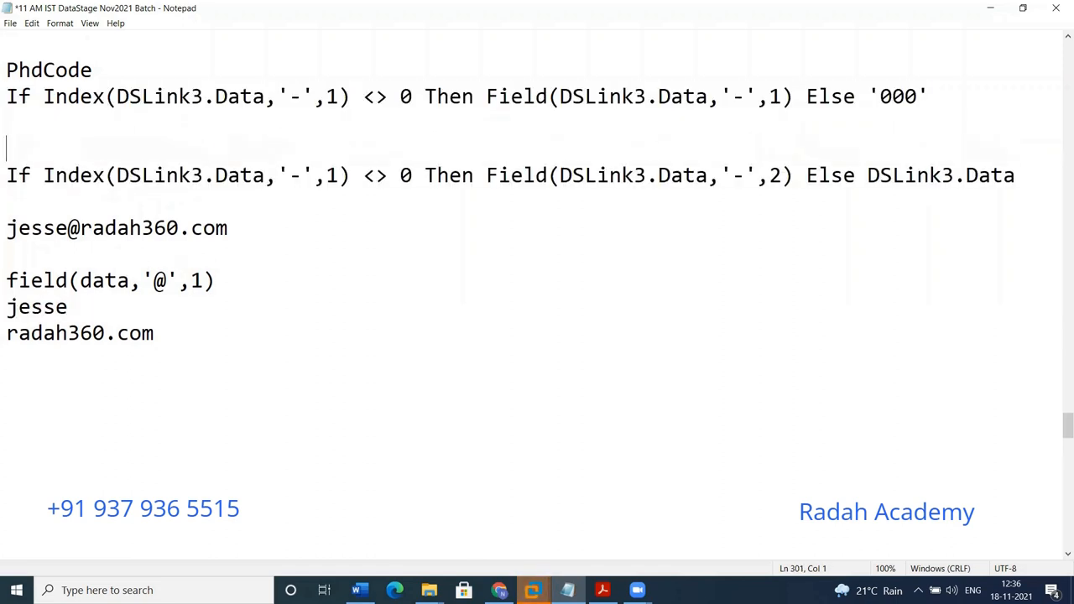
text(Phd)
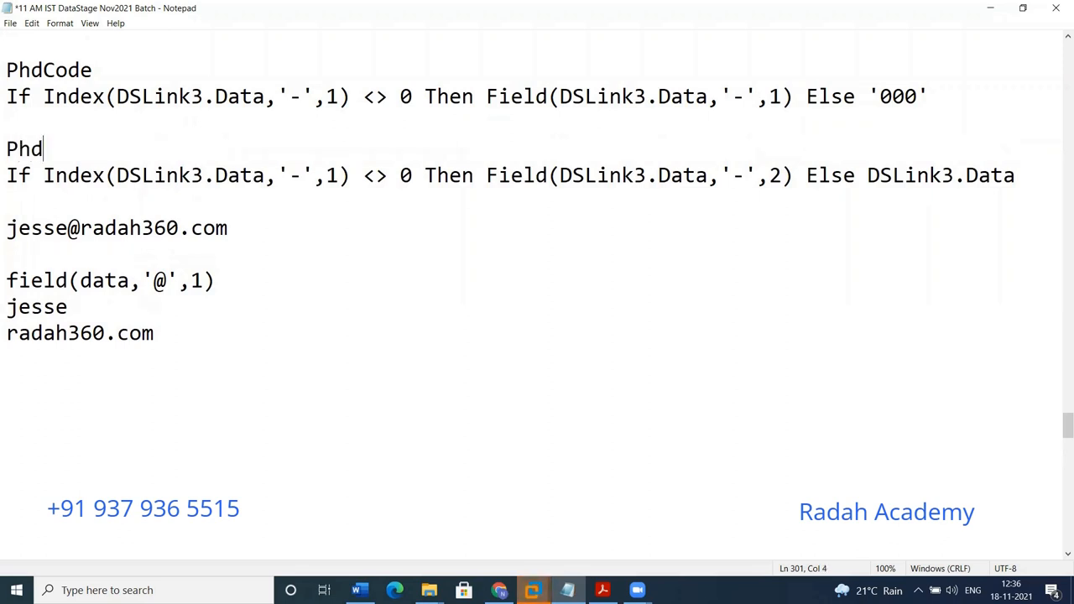
text(Code)
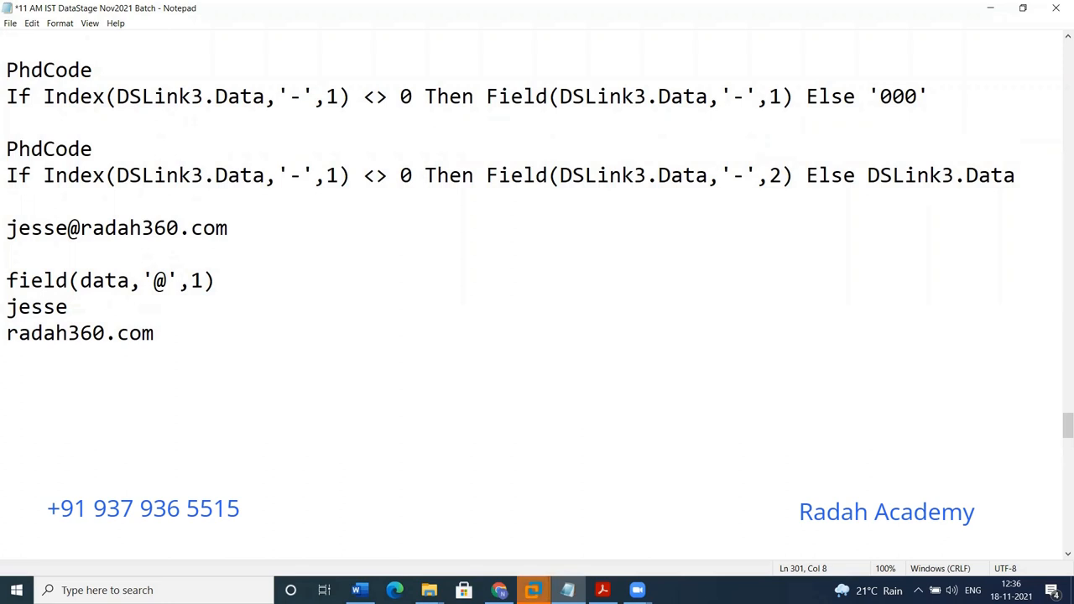
mouse_move(207, 228)
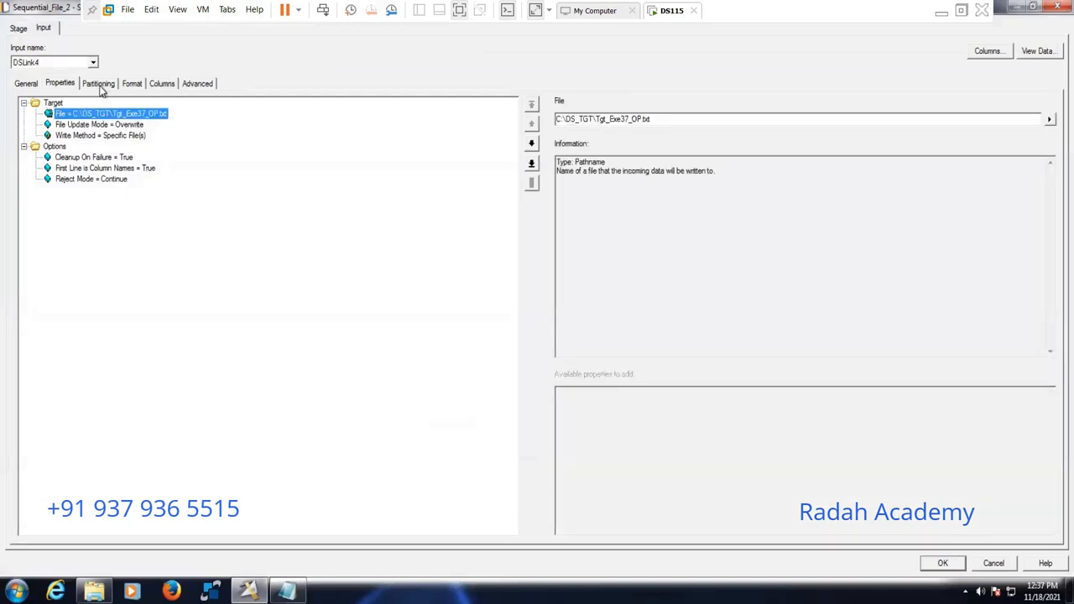
Confirm the target file writes column names first and uses a tab delimiter
click(105, 168)
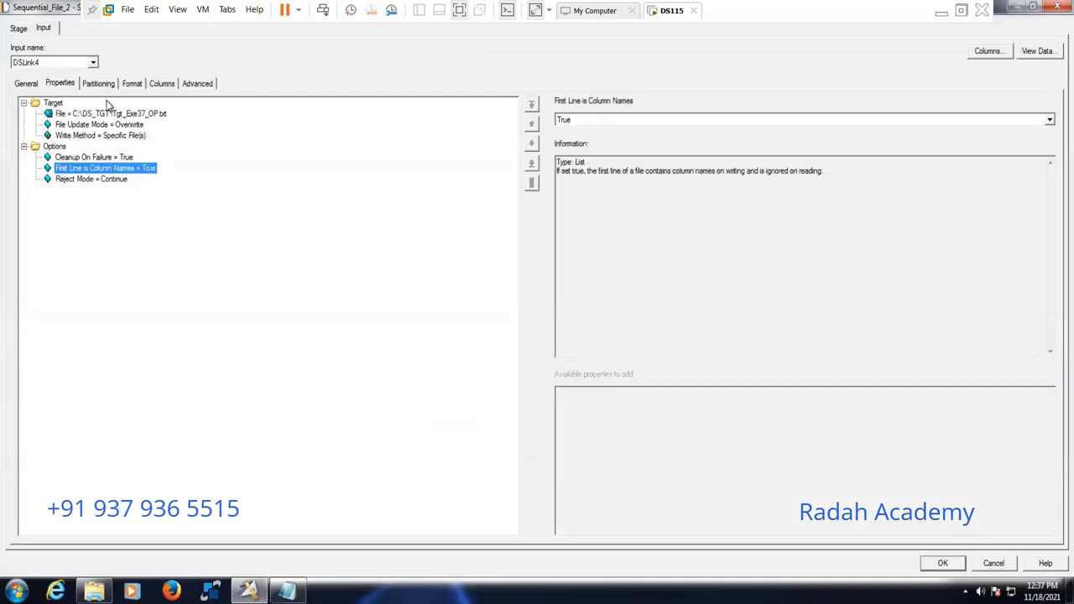
click(131, 84)
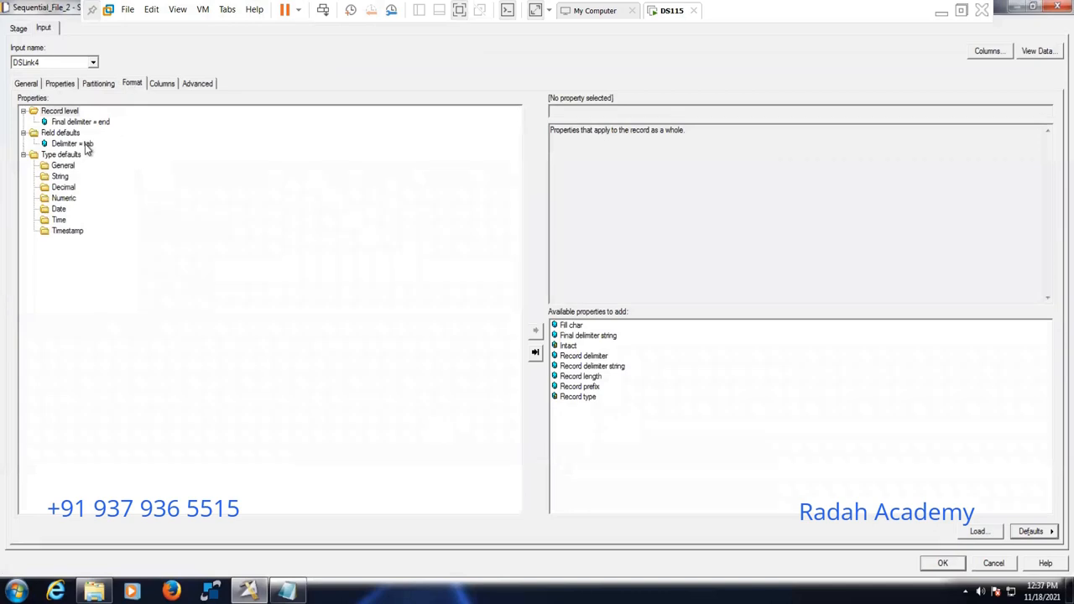
click(71, 143)
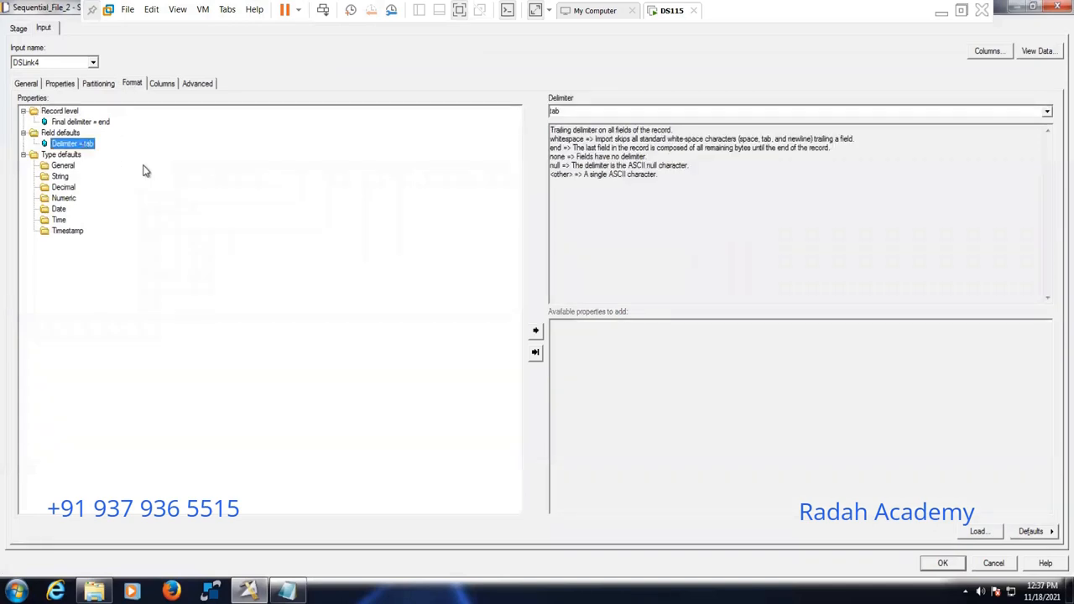
Accept the target settings, then save, compile and run Job_Exe37_logic
click(162, 83)
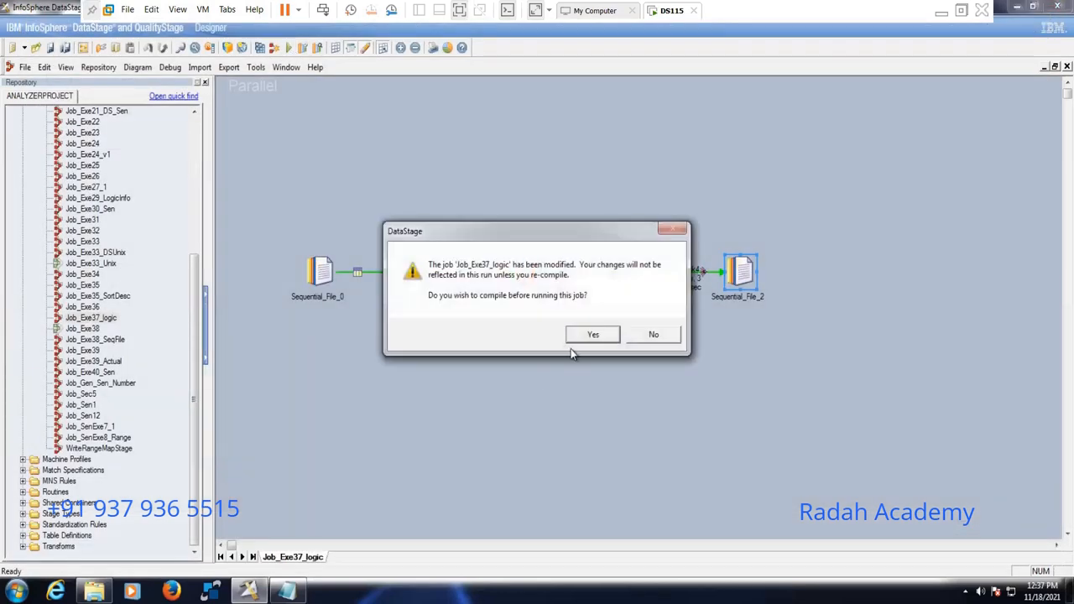
click(593, 334)
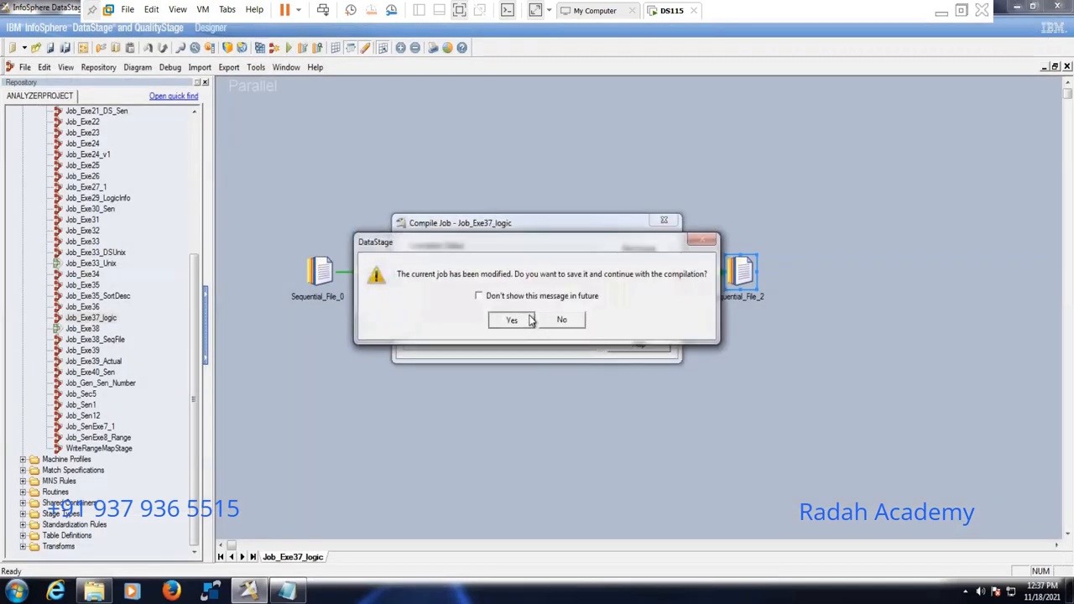
click(512, 320)
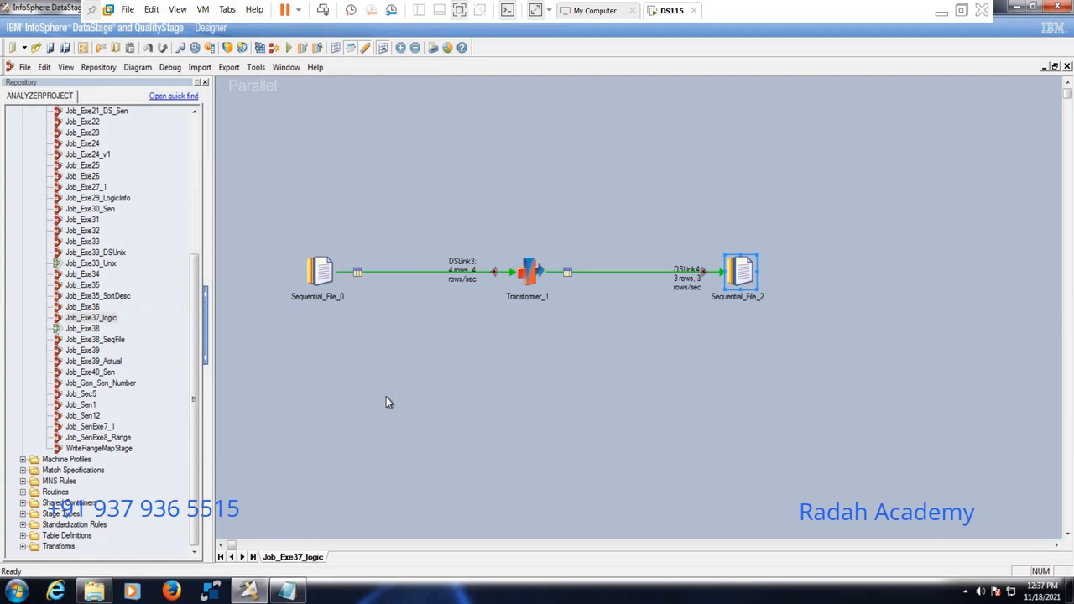
mouse_move(739, 378)
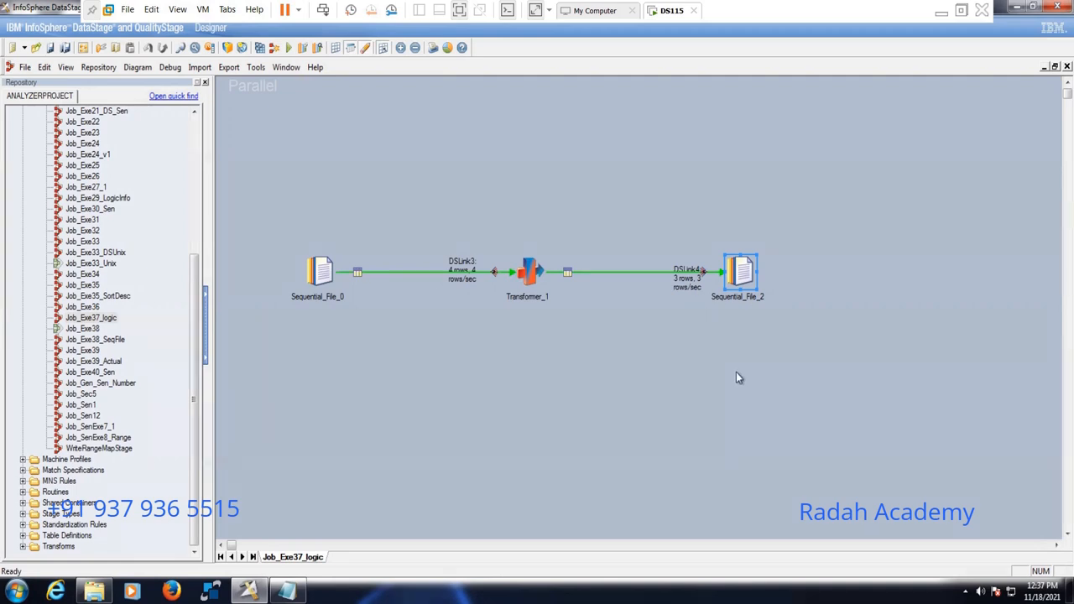
View the DSLink4 data written to Sequential_File_2
right_click(740, 272)
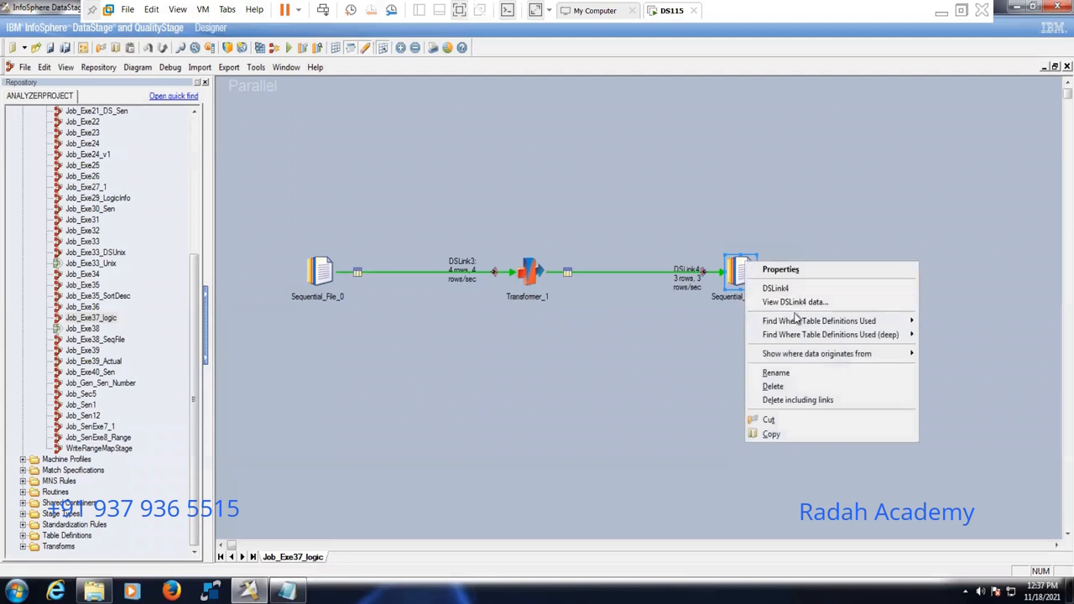
click(794, 301)
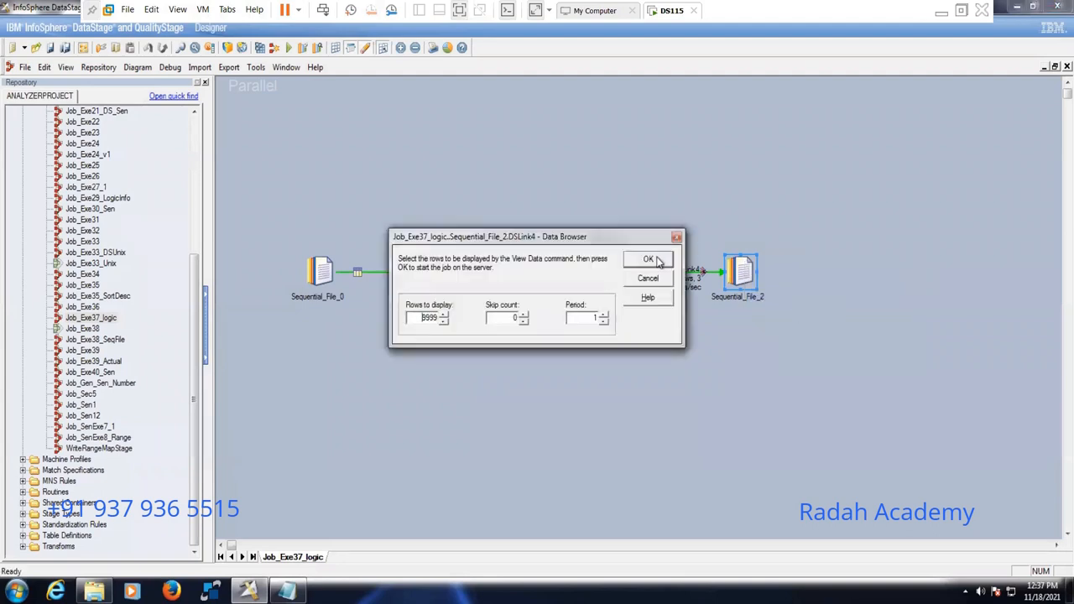
click(648, 259)
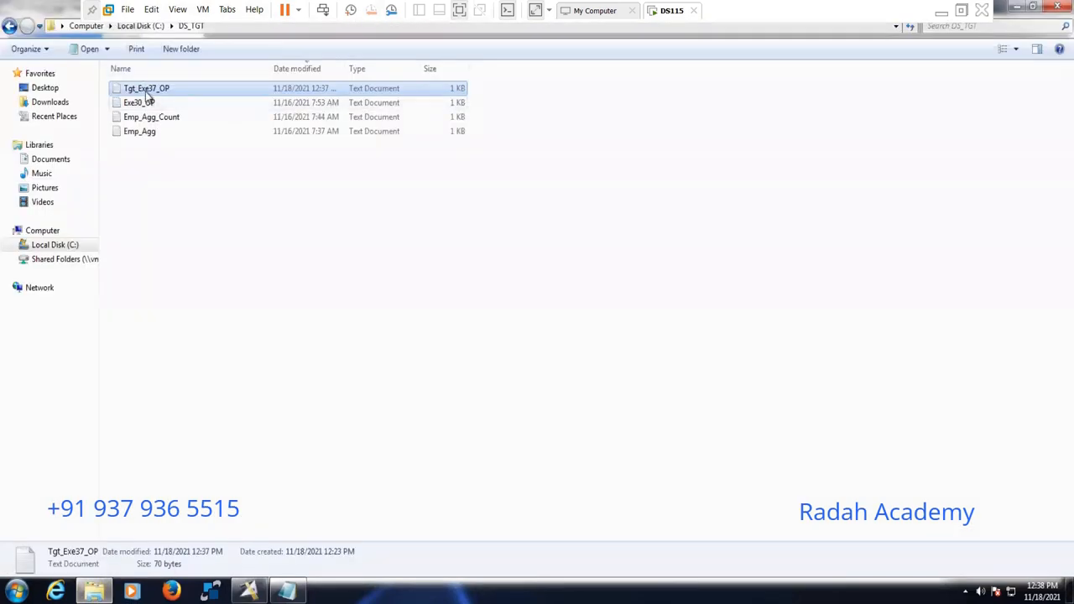
Open Tgt_Exe37_OP to check codes 2546, 312 and 000 split from numbers, then close it
double_click(147, 88)
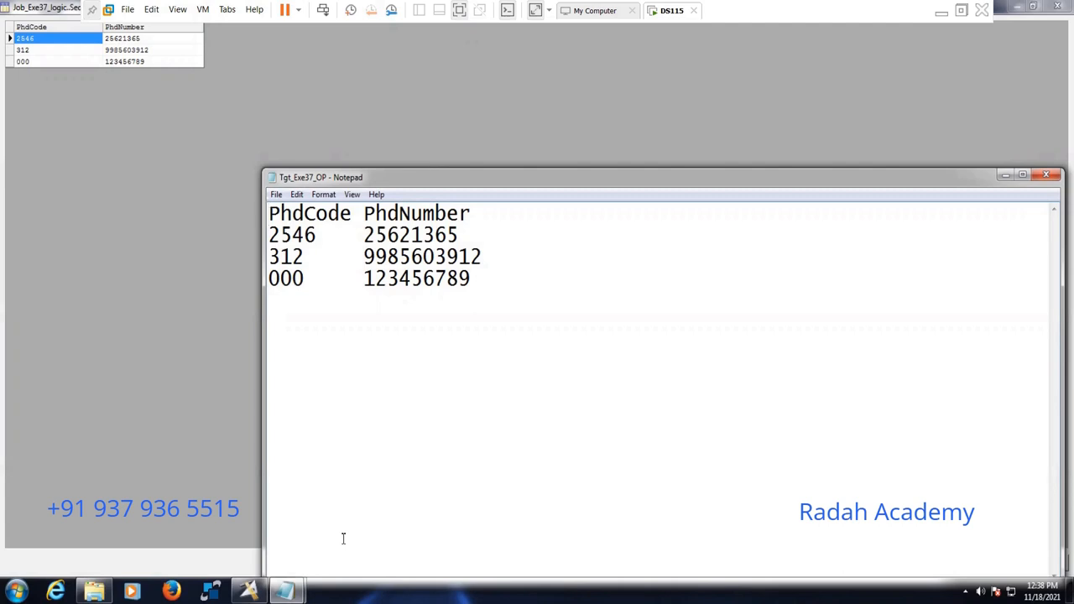
mouse_move(678, 430)
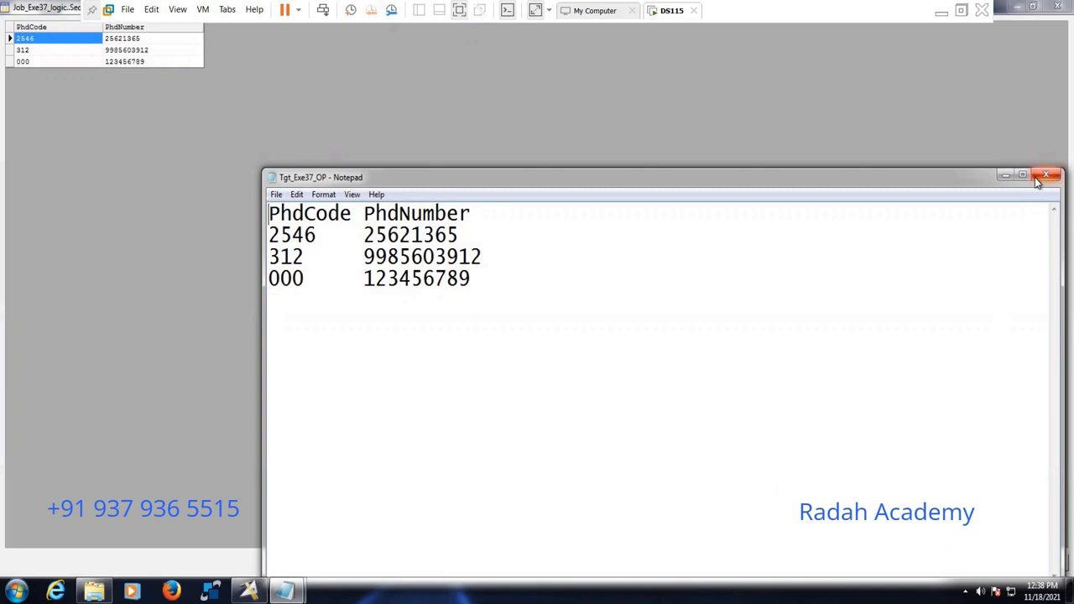
click(1047, 175)
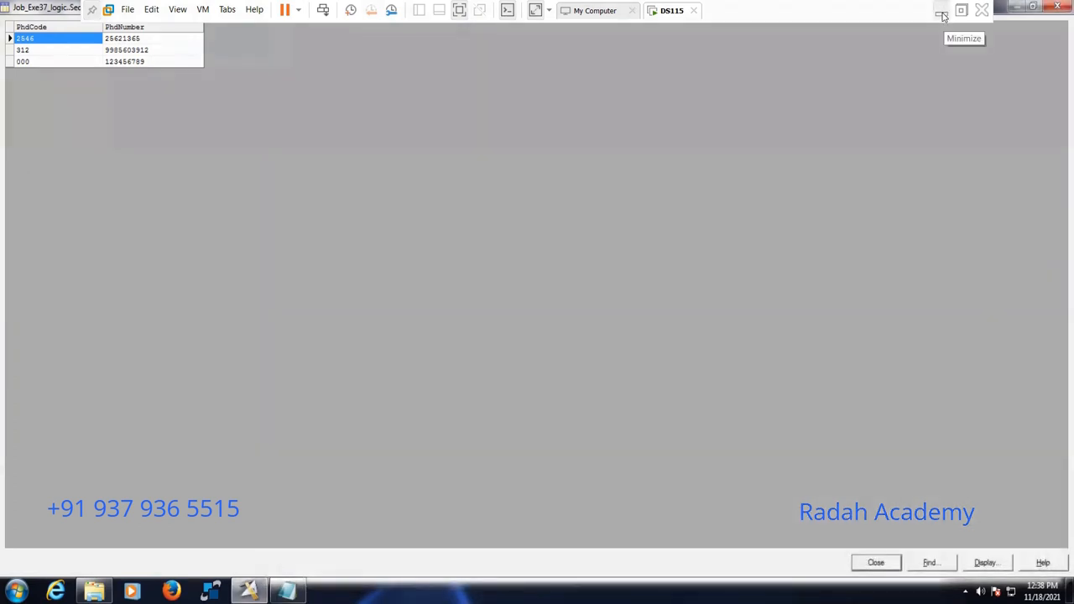